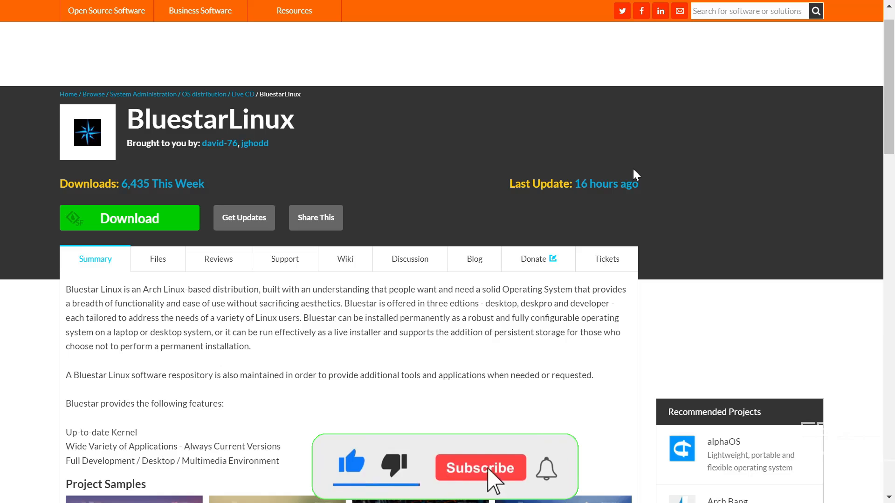
- Browse the BluestarLinux Files listing and distro folder, then view the Support page
{"action": "left_click", "coordinate": [479, 468]}
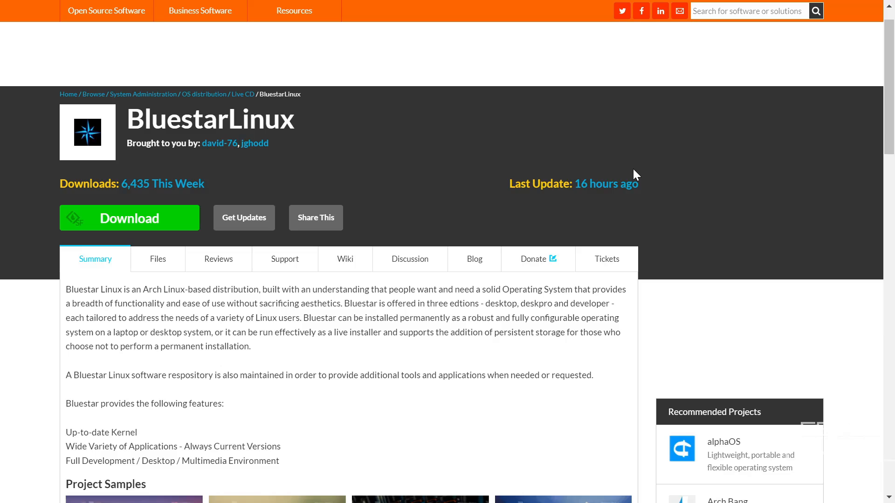
{"action": "mouse_move", "coordinate": [487, 230]}
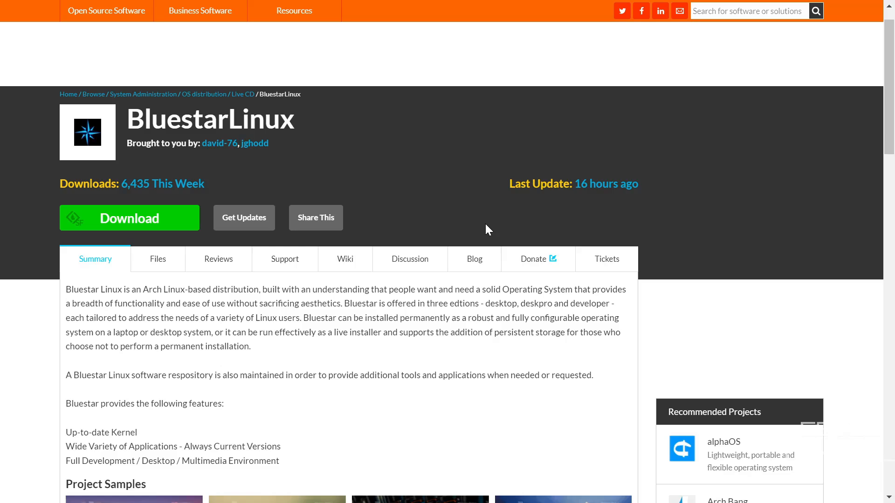
{"action": "mouse_move", "coordinate": [413, 215]}
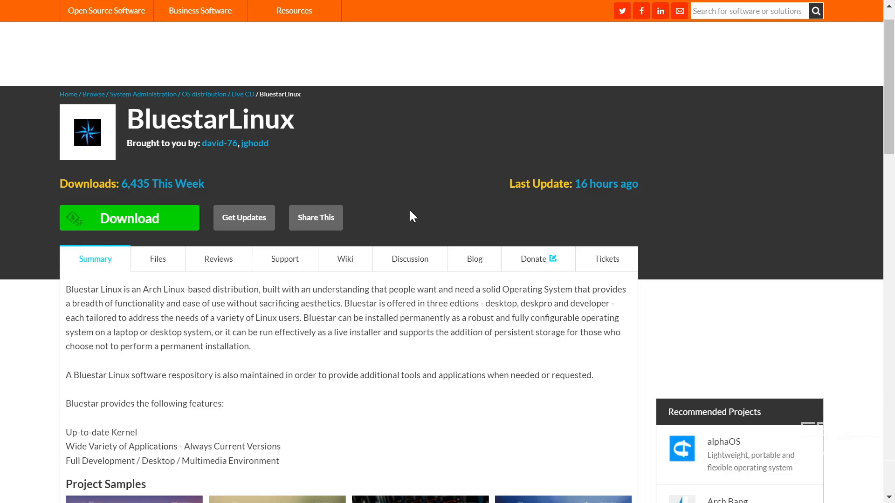
{"action": "mouse_move", "coordinate": [409, 259]}
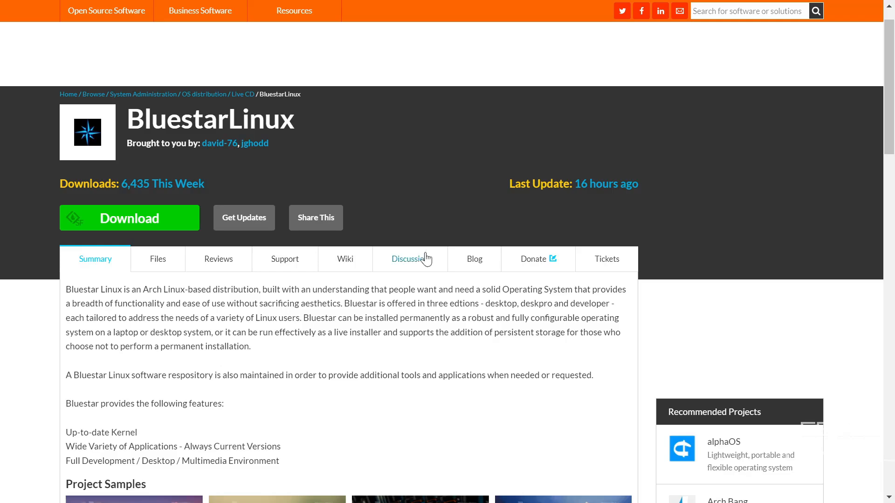
{"action": "scroll", "scroll_direction": "down", "scroll_amount": 3}
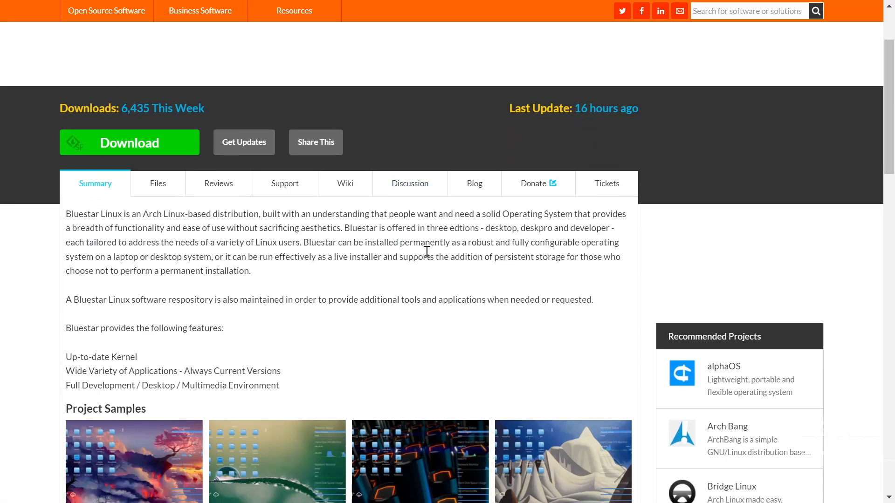
{"action": "mouse_move", "coordinate": [406, 245]}
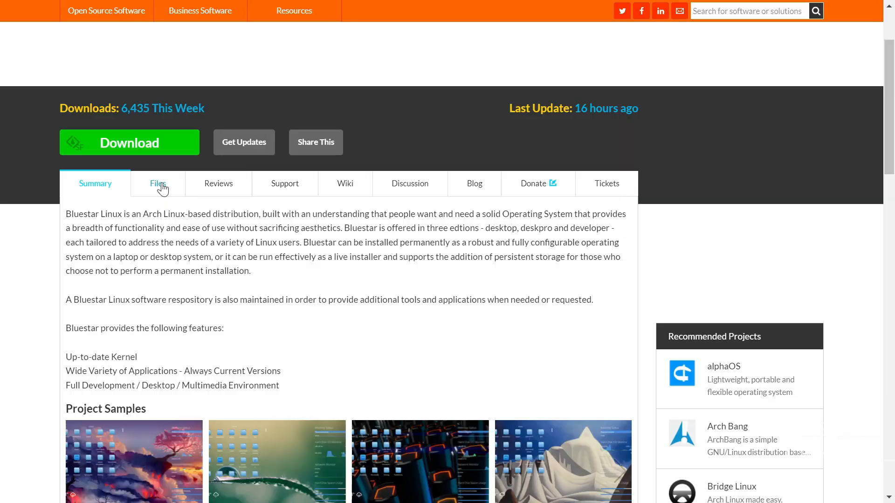
{"action": "left_click", "coordinate": [158, 184]}
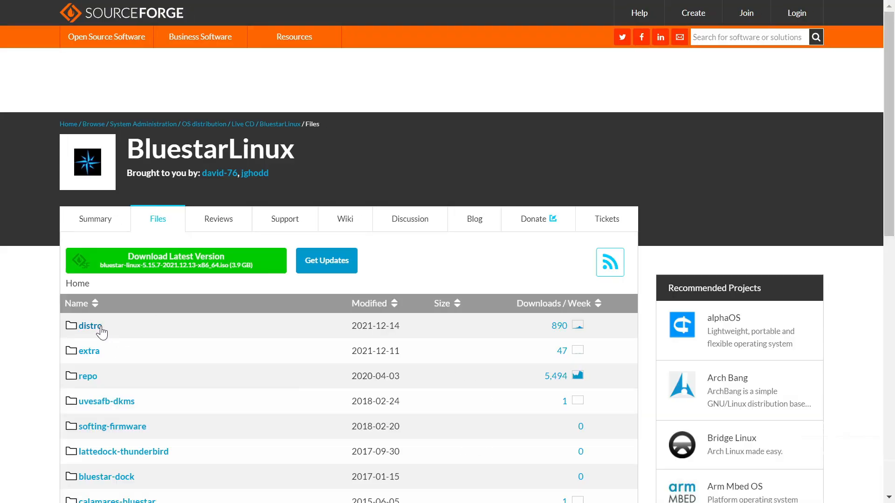
{"action": "left_click", "coordinate": [89, 326]}
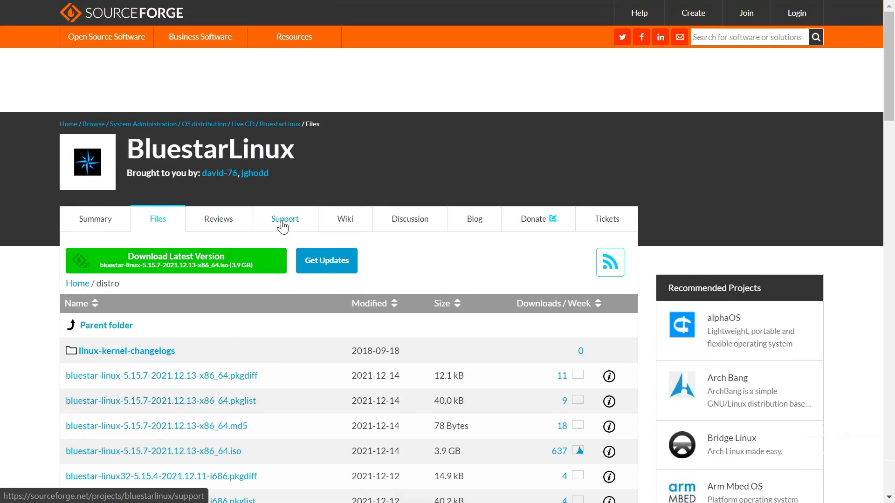
{"action": "left_click", "coordinate": [285, 218]}
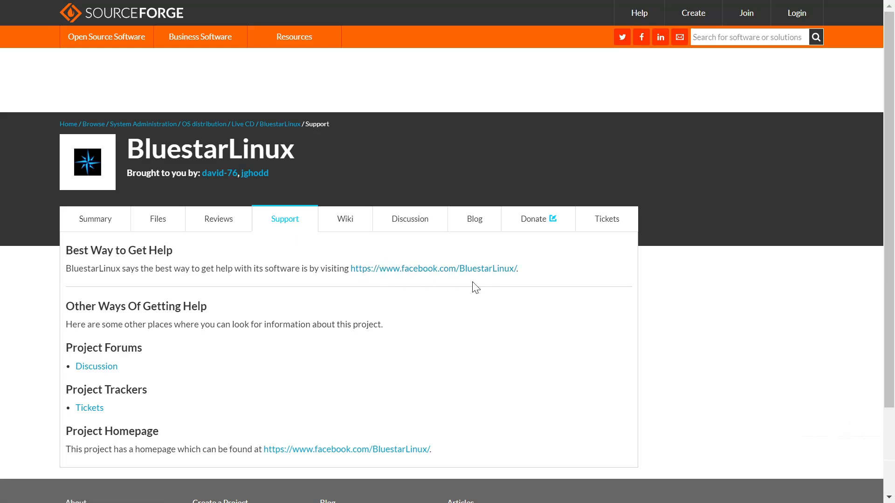
{"action": "mouse_move", "coordinate": [345, 218]}
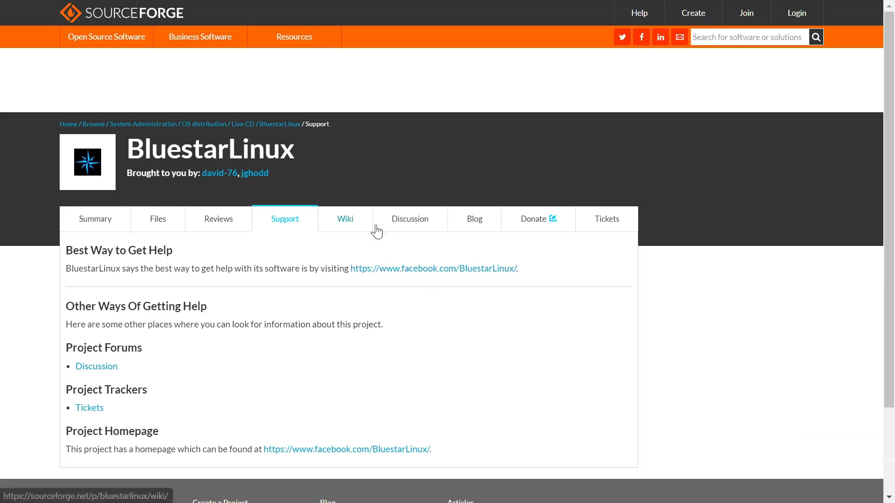
{"action": "mouse_move", "coordinate": [413, 311]}
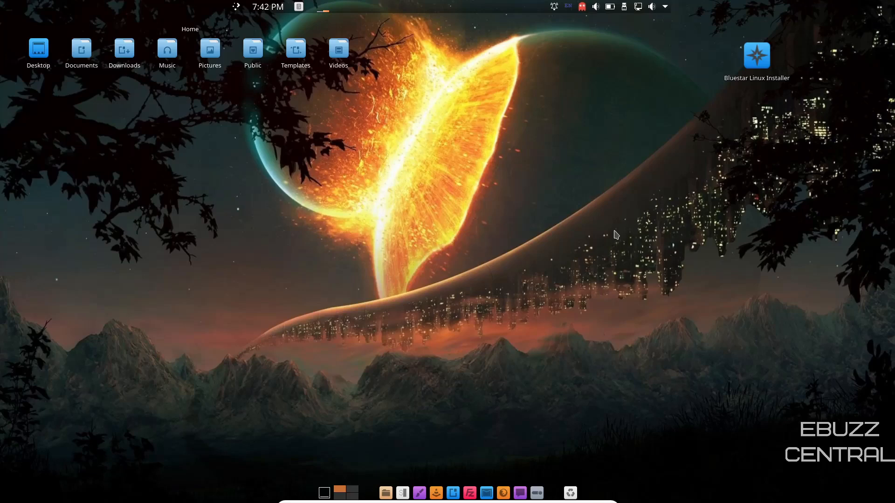
{"action": "mouse_move", "coordinate": [703, 368]}
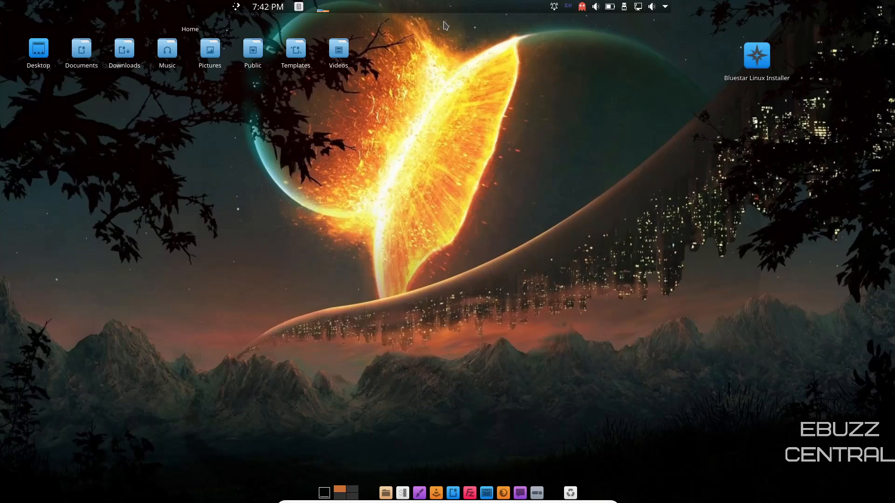
{"action": "mouse_move", "coordinate": [171, 129]}
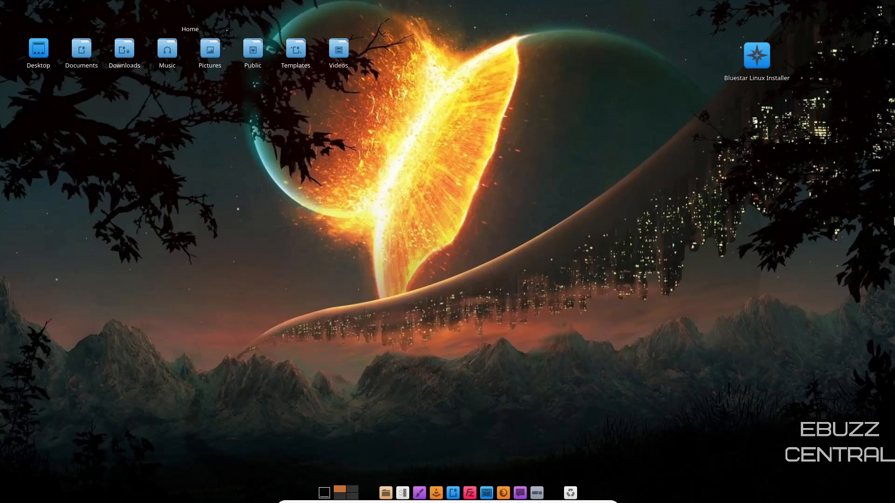
{"action": "mouse_move", "coordinate": [756, 55]}
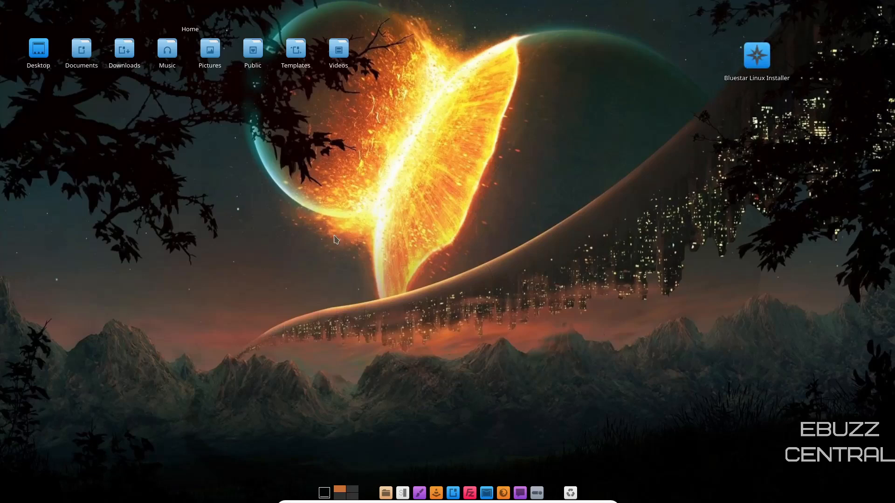
{"action": "left_click", "coordinate": [253, 48]}
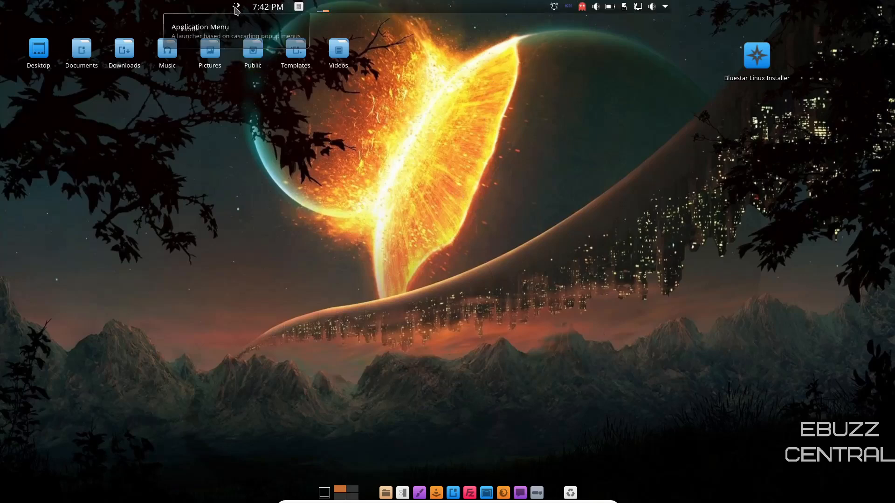
{"action": "left_click", "coordinate": [236, 9]}
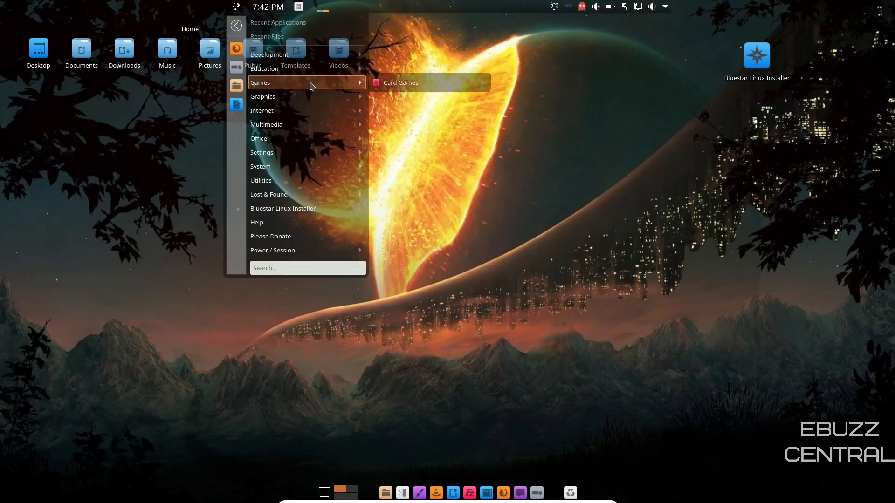
{"action": "mouse_move", "coordinate": [266, 124]}
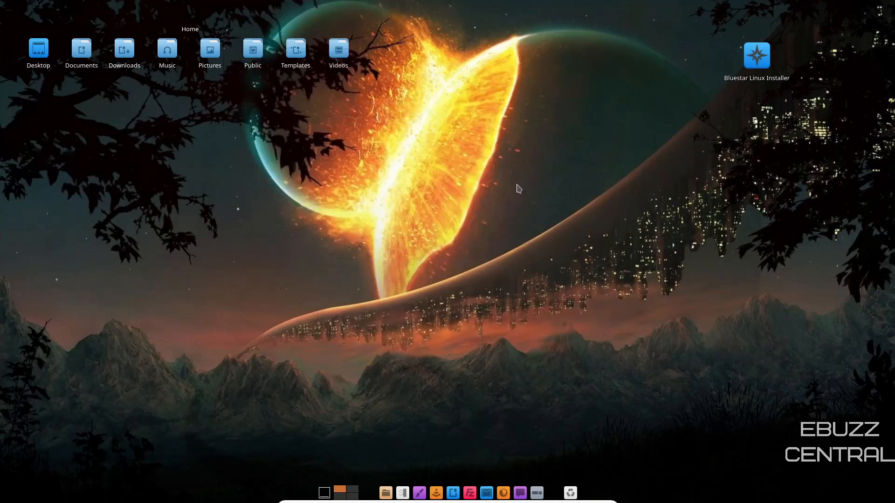
{"action": "mouse_move", "coordinate": [478, 207]}
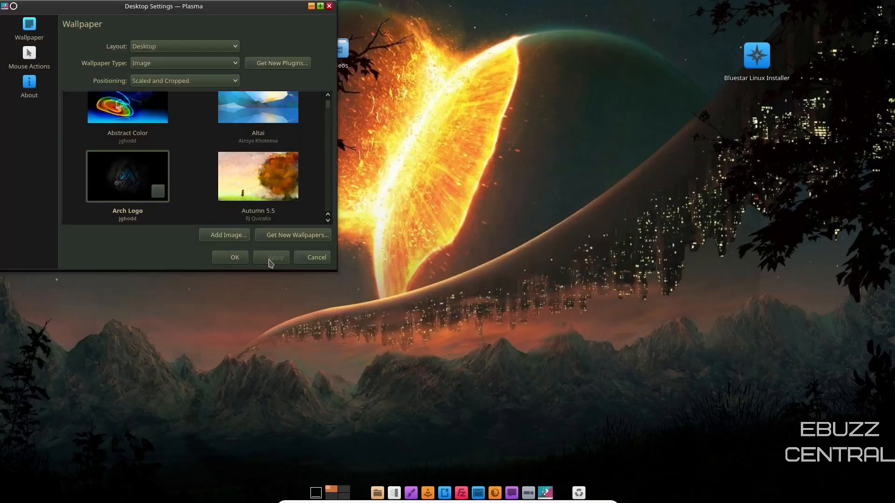
- Apply the Arch Logo wallpaper and dismiss the desktop context menu
{"action": "left_click", "coordinate": [234, 258]}
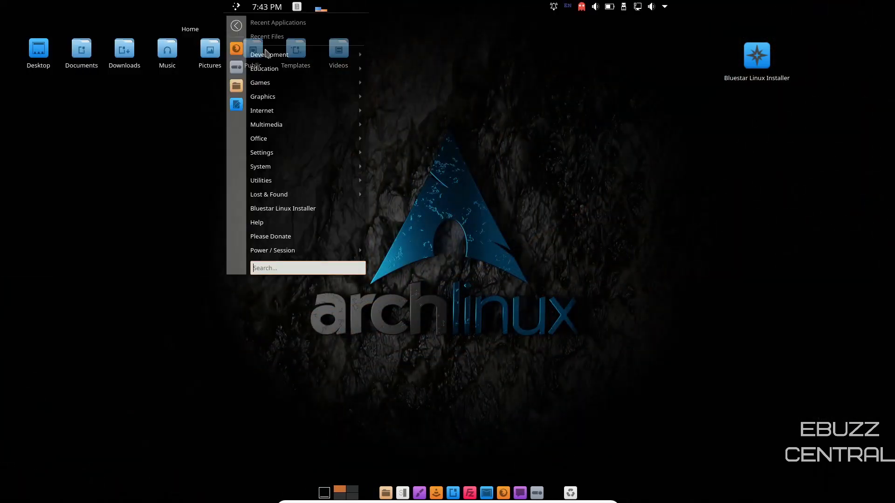
{"action": "mouse_move", "coordinate": [262, 110]}
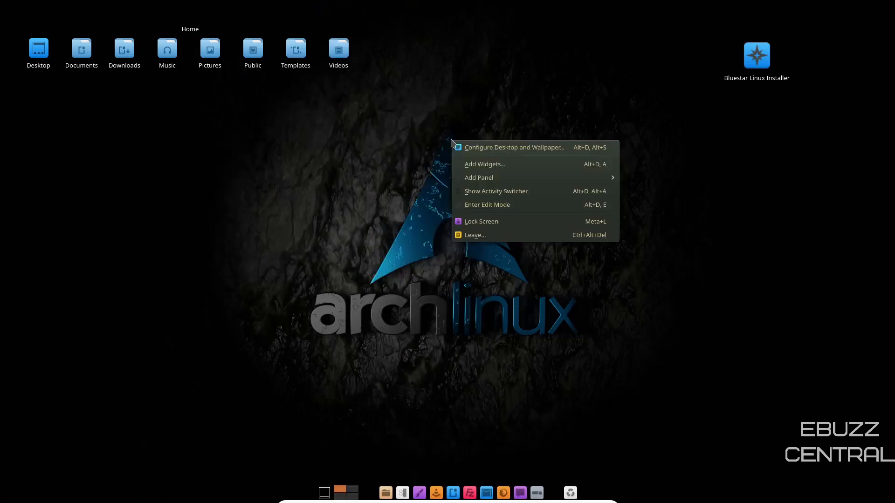
{"action": "mouse_move", "coordinate": [525, 152]}
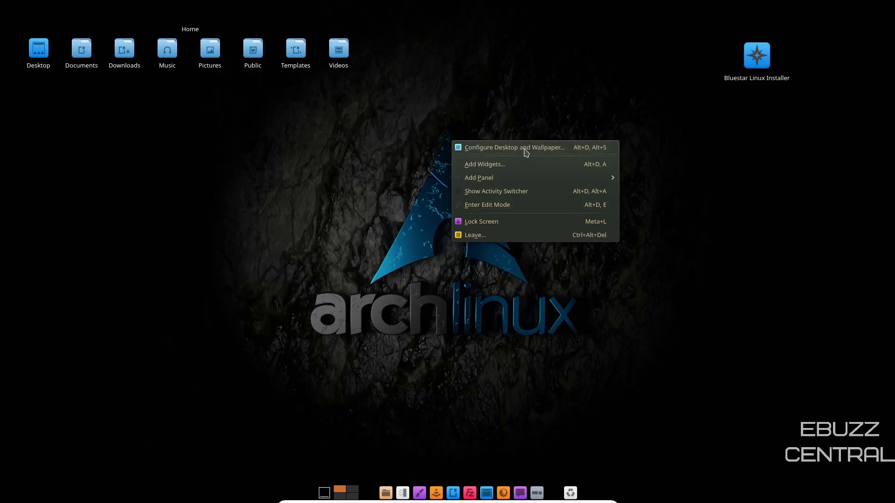
{"action": "mouse_move", "coordinate": [504, 166]}
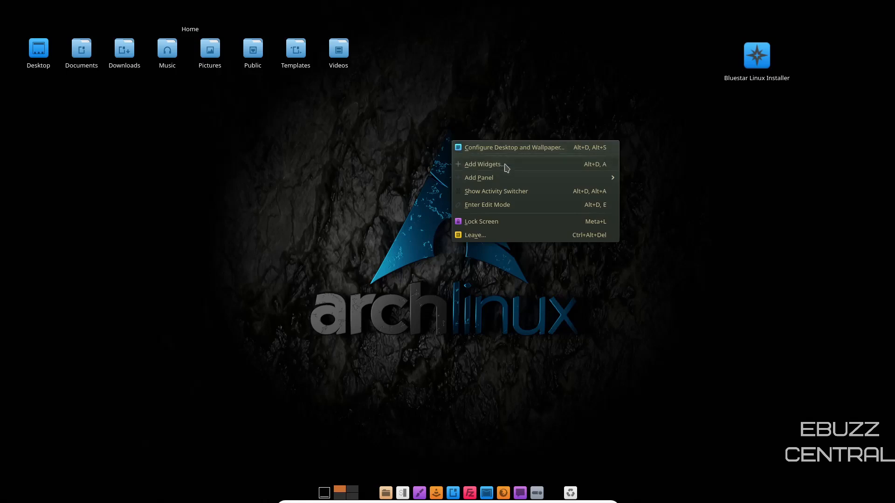
{"action": "mouse_move", "coordinate": [503, 194]}
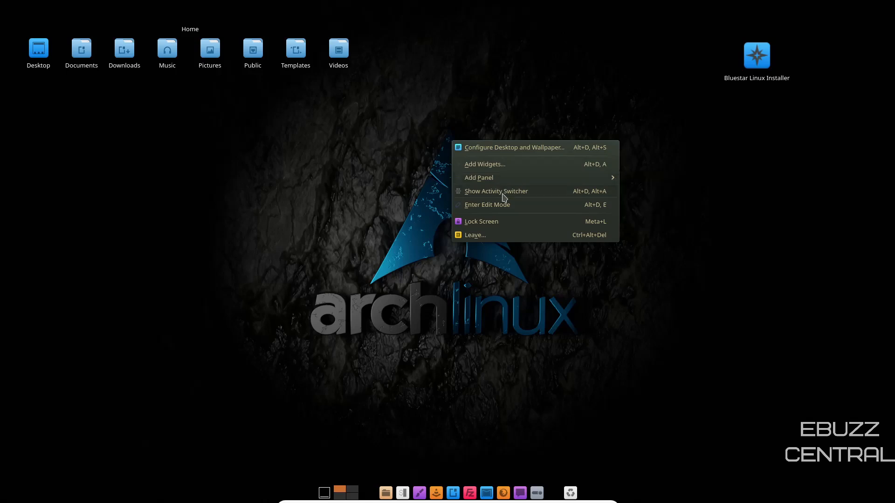
{"action": "mouse_move", "coordinate": [507, 207]}
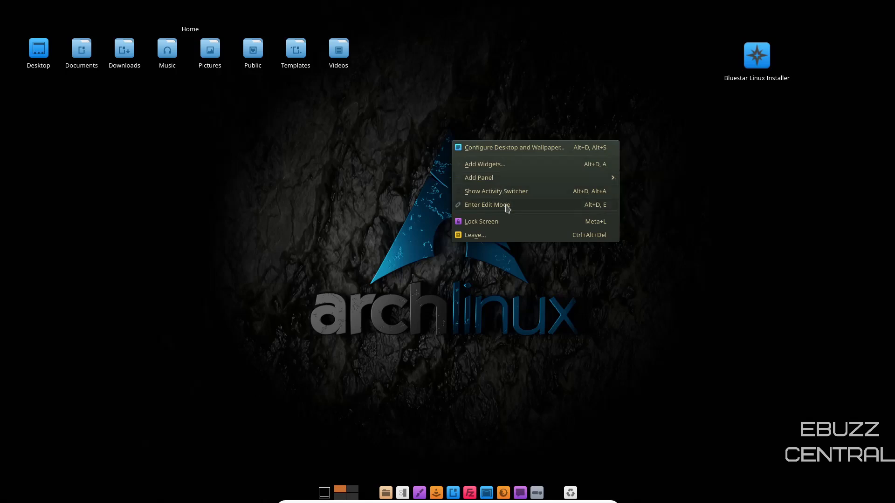
{"action": "left_click", "coordinate": [608, 332]}
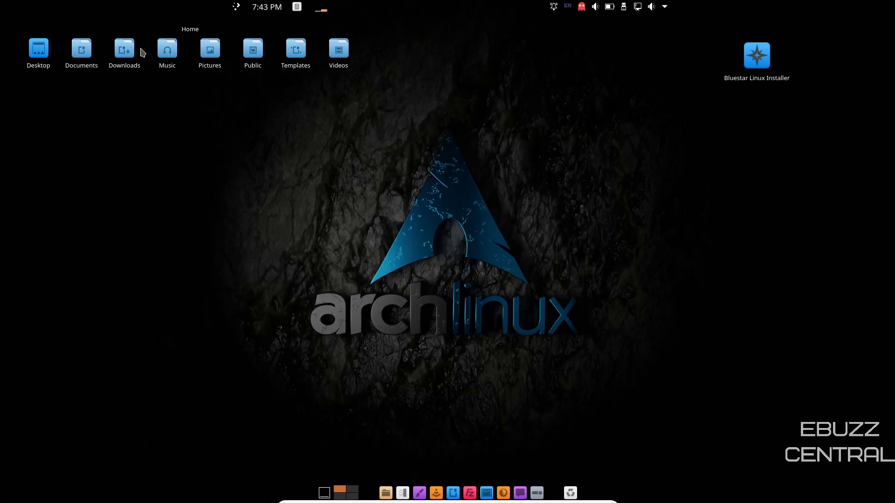
- Remove the Home folder-view widget and dismiss the Widget Removed notification
{"action": "left_click", "coordinate": [167, 49]}
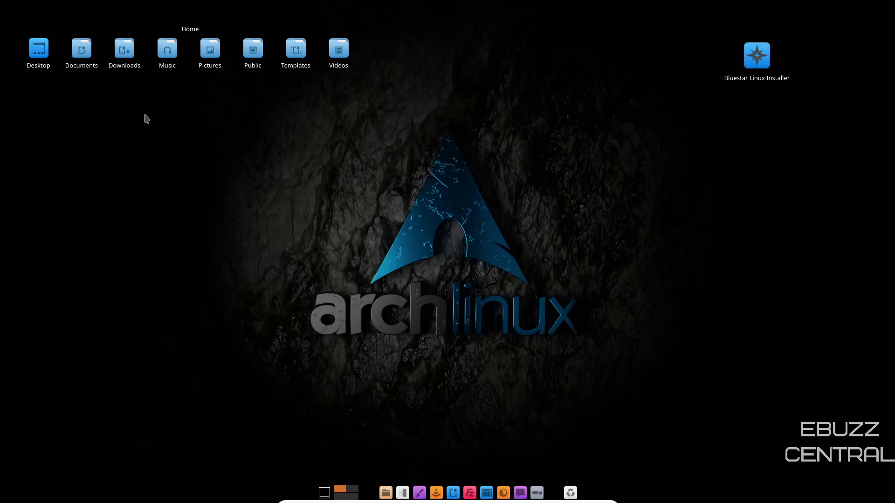
{"action": "mouse_move", "coordinate": [190, 73]}
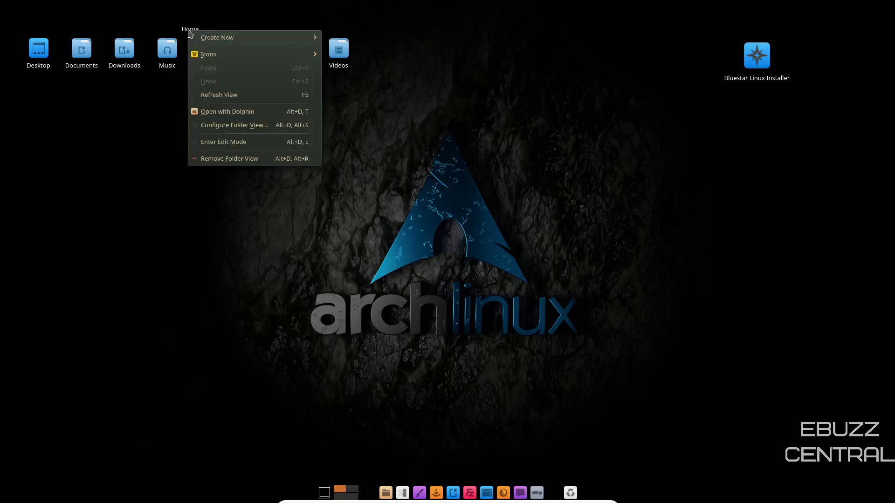
{"action": "left_click", "coordinate": [230, 158]}
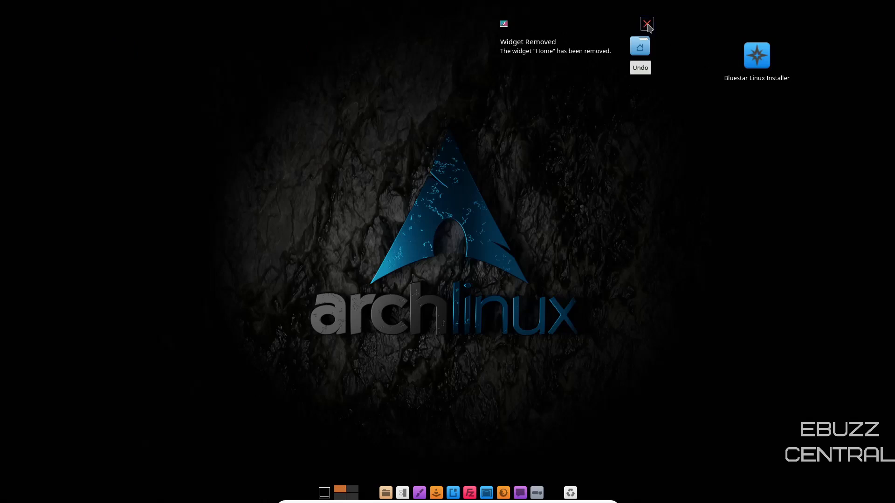
{"action": "left_click", "coordinate": [646, 24]}
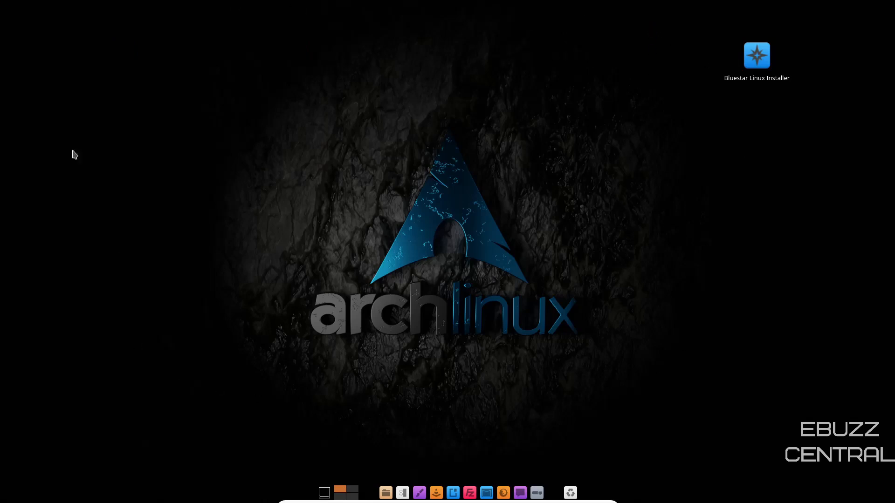
{"action": "mouse_move", "coordinate": [814, 83]}
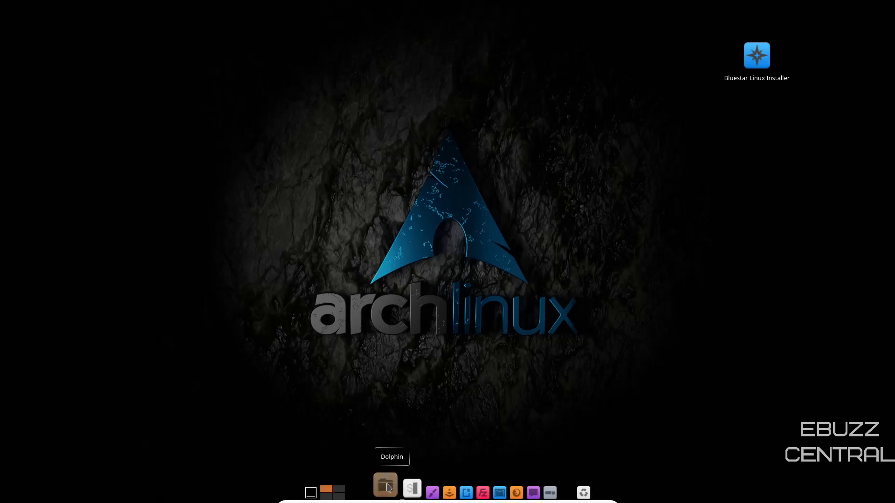
- Launch Dolphin, hide the Places 'Search For' section and bring up icon-size options
{"action": "left_click", "coordinate": [385, 488]}
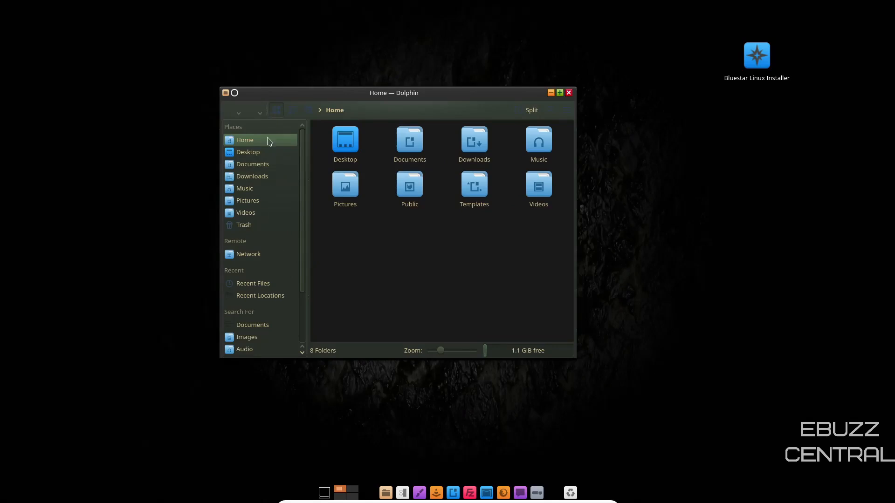
{"action": "mouse_move", "coordinate": [271, 148]}
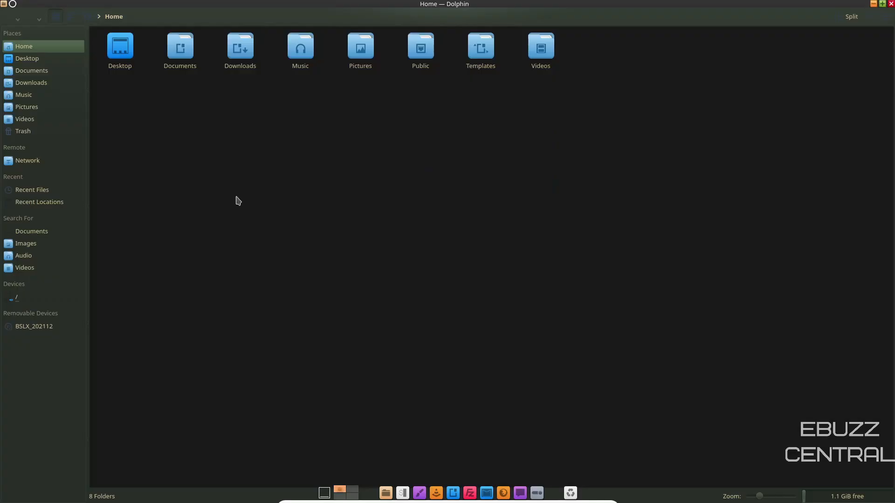
{"action": "mouse_move", "coordinate": [540, 119]}
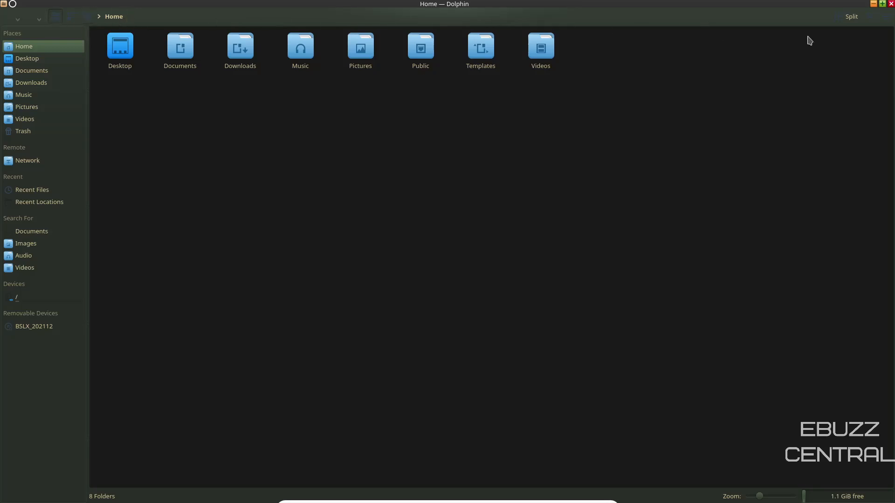
{"action": "mouse_move", "coordinate": [9, 118]}
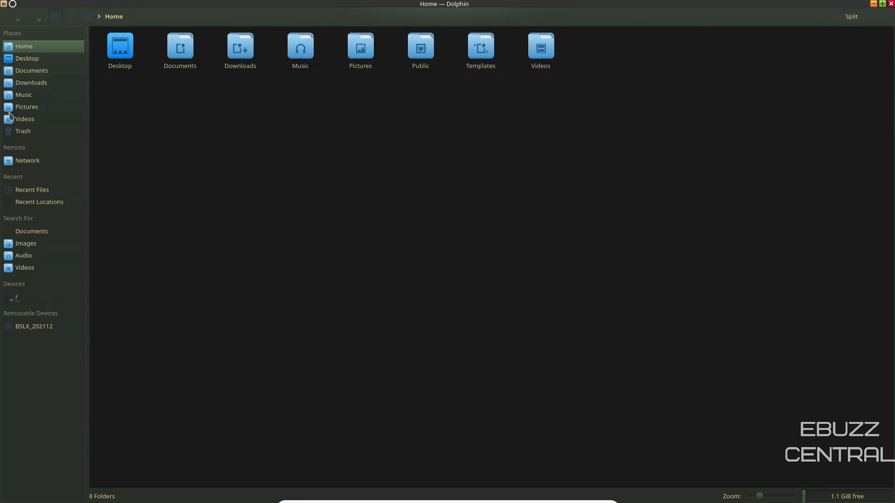
{"action": "right_click", "coordinate": [31, 231]}
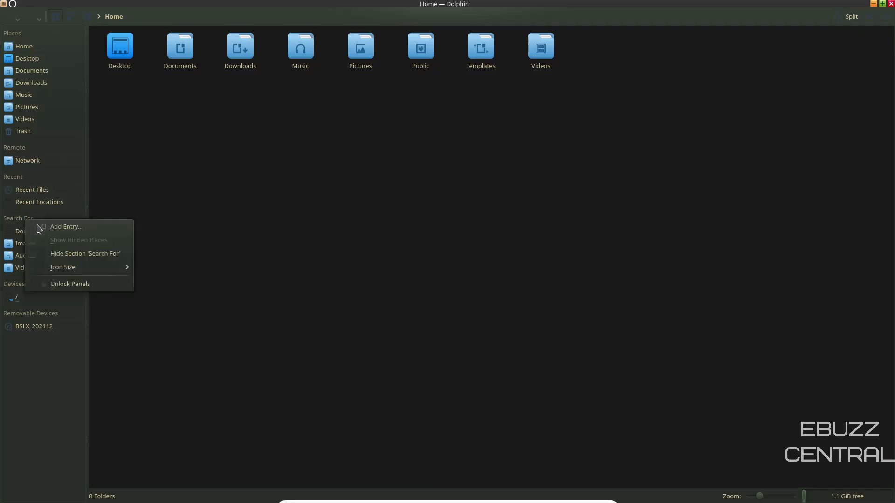
{"action": "left_click", "coordinate": [85, 253]}
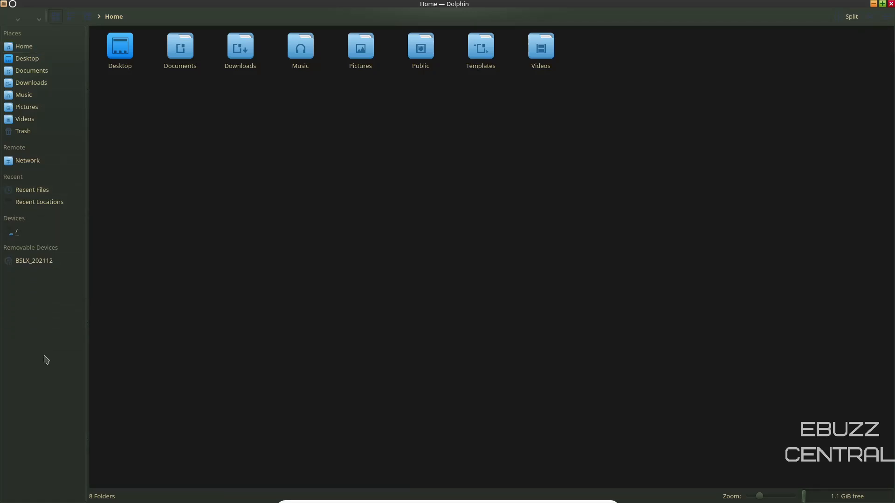
{"action": "right_click", "coordinate": [46, 360]}
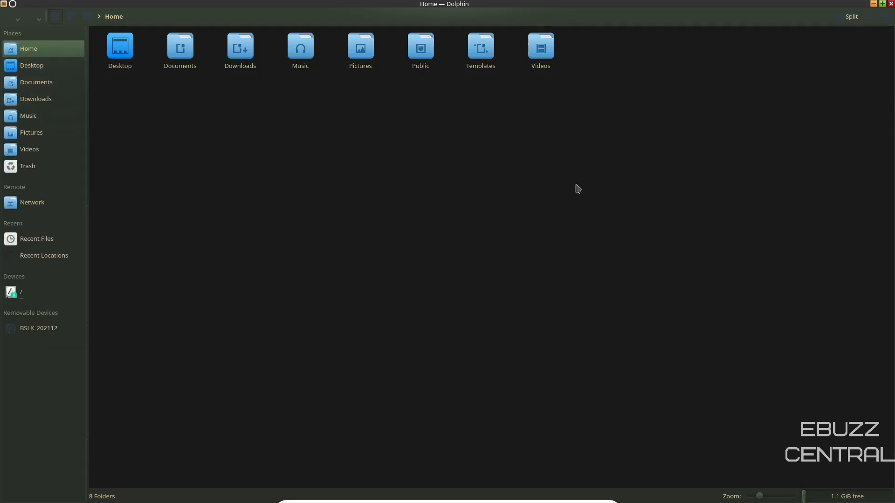
{"action": "mouse_move", "coordinate": [57, 436]}
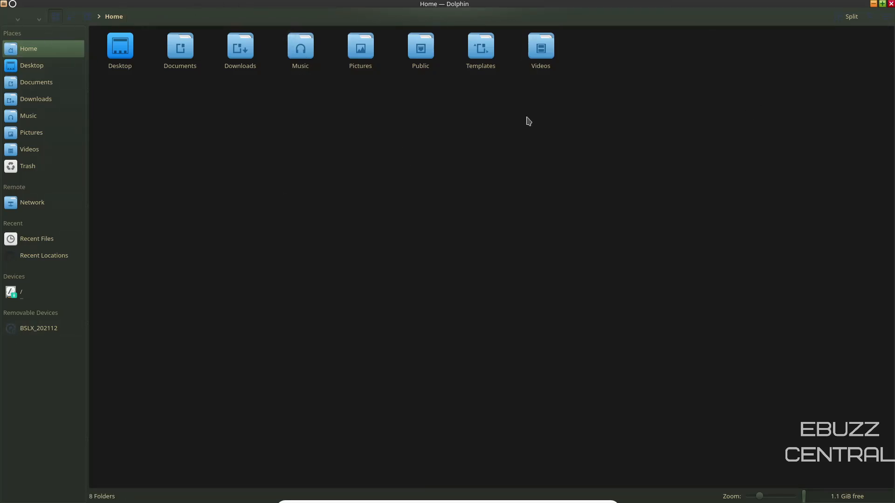
{"action": "mouse_move", "coordinate": [388, 170]}
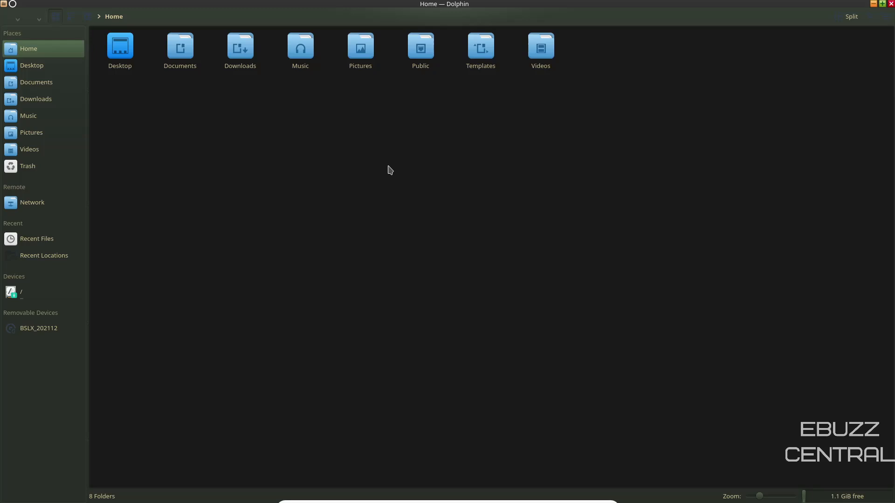
{"action": "mouse_move", "coordinate": [387, 168]}
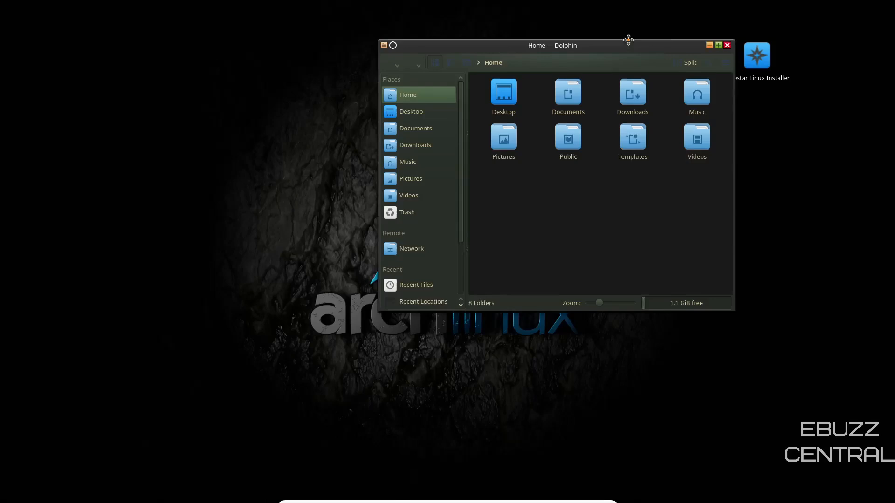
- Run htop in a fresh Konsole, then quit the terminal despite htop still running
{"action": "left_click", "coordinate": [727, 45]}
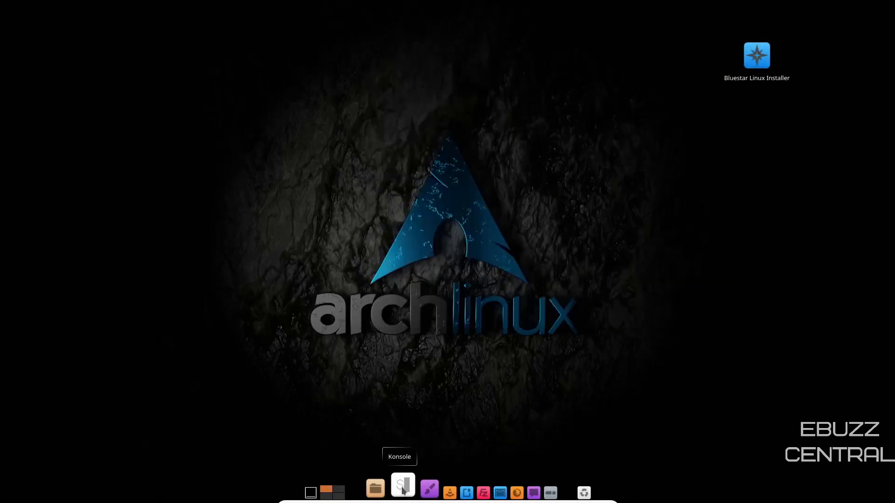
{"action": "left_click", "coordinate": [403, 487]}
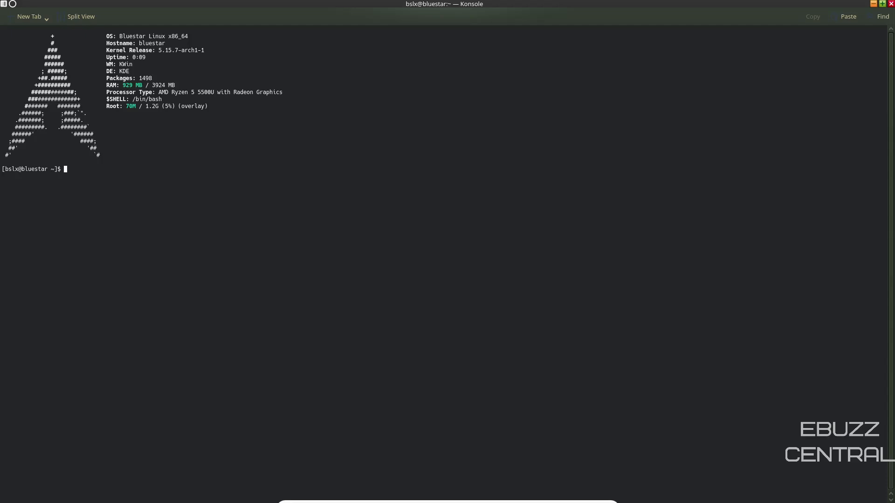
{"action": "type", "text": "htop"}
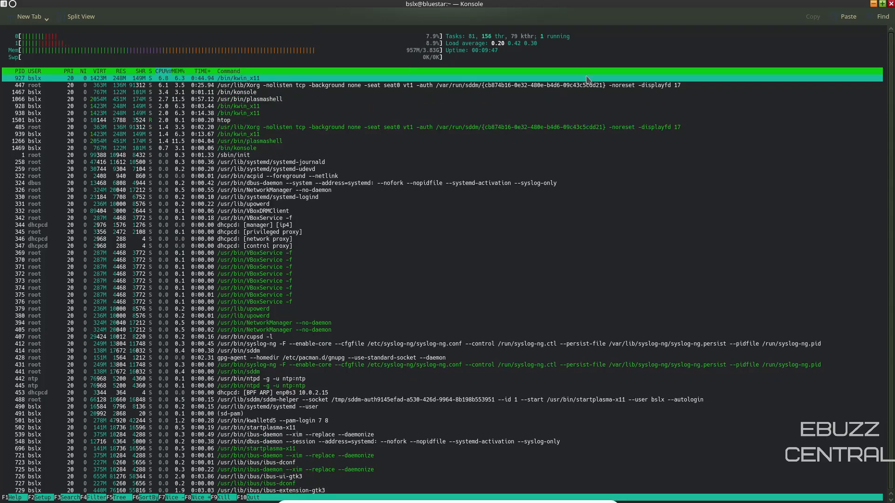
{"action": "left_click", "coordinate": [889, 3]}
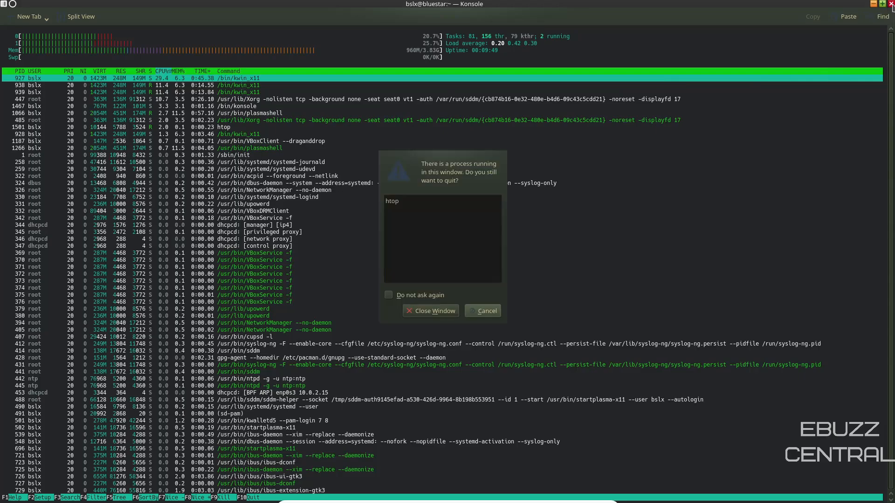
{"action": "left_click", "coordinate": [431, 311]}
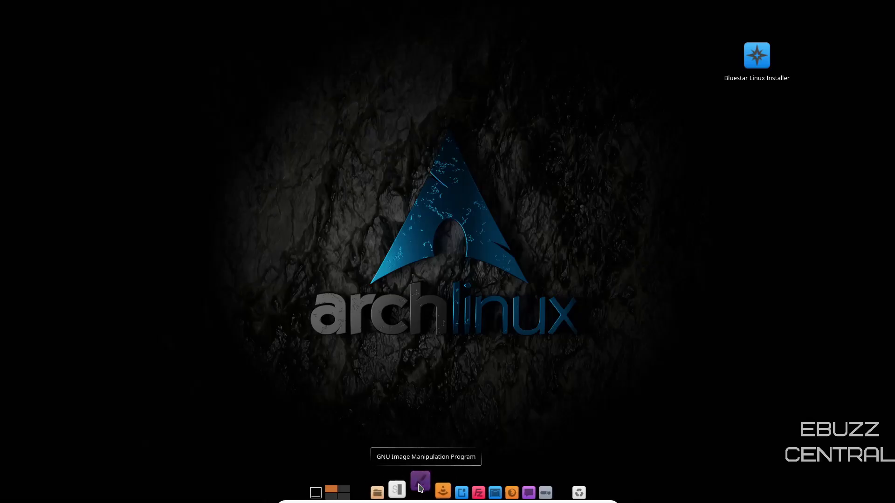
{"action": "left_click", "coordinate": [421, 492]}
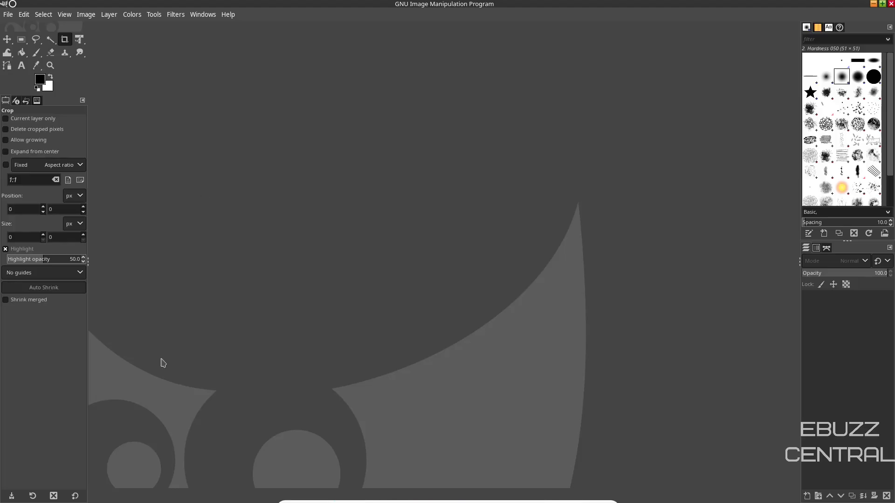
{"action": "mouse_move", "coordinate": [794, 329]}
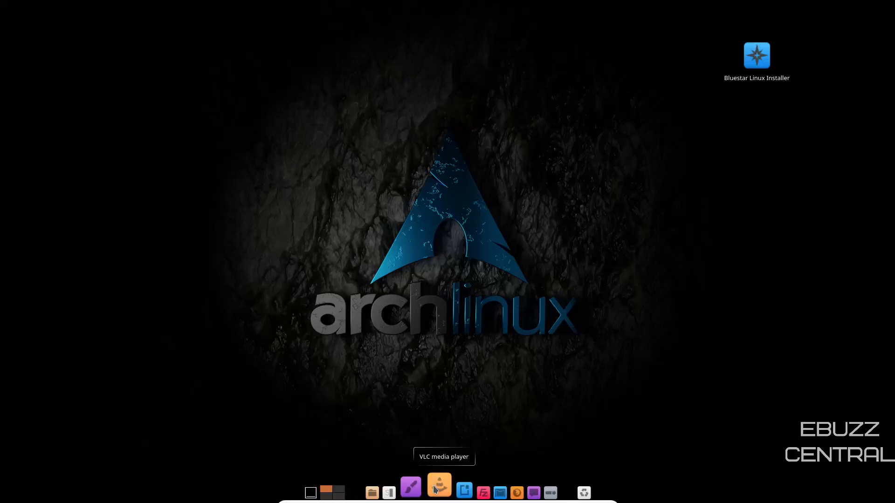
{"action": "mouse_move", "coordinate": [455, 489]}
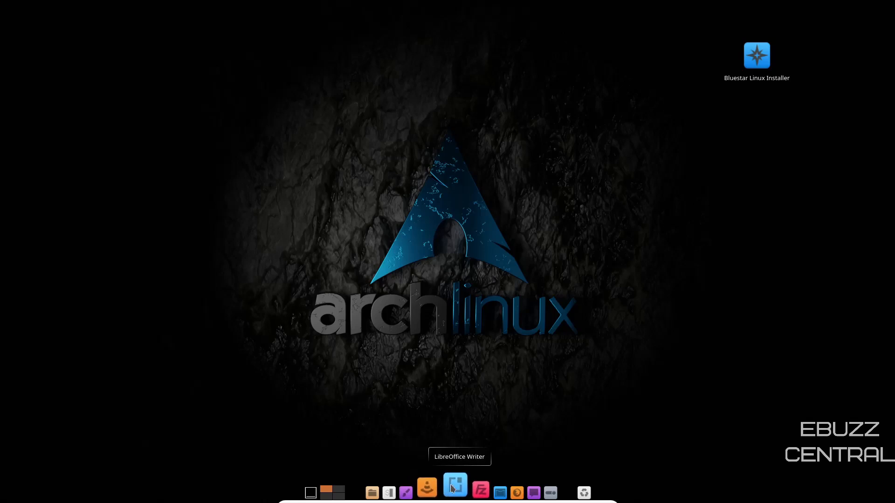
{"action": "left_click", "coordinate": [455, 485]}
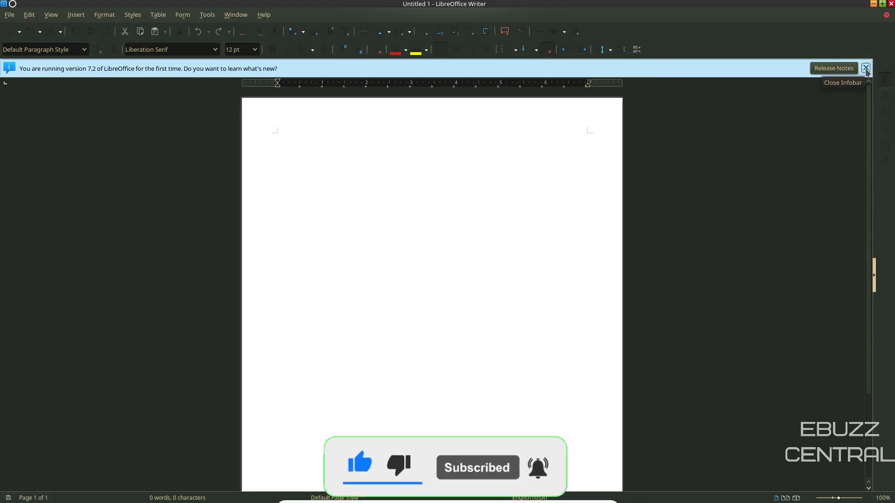
{"action": "left_click", "coordinate": [263, 14]}
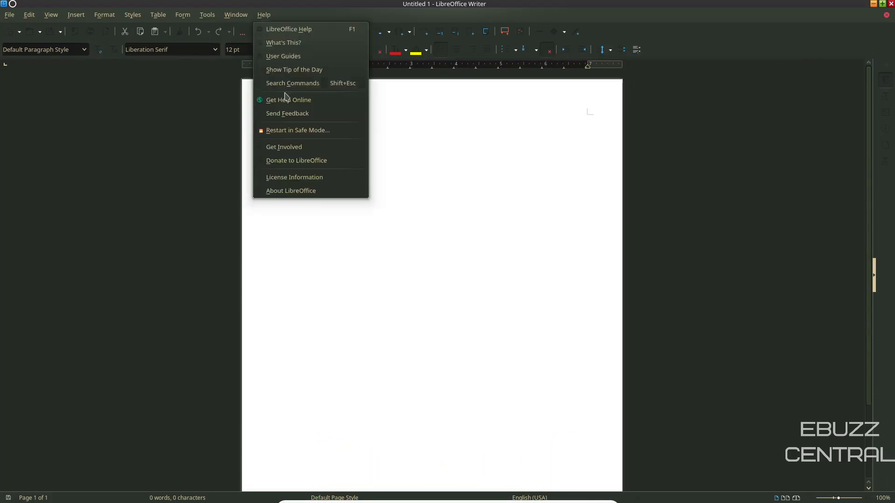
{"action": "left_click", "coordinate": [291, 190]}
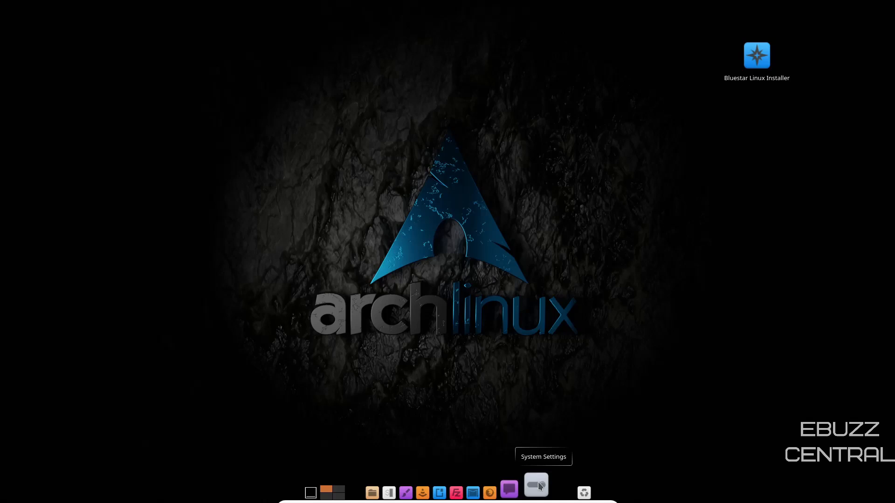
- In Quick Settings, set clicking files or folders to 'Selects them'
{"action": "left_click", "coordinate": [535, 485]}
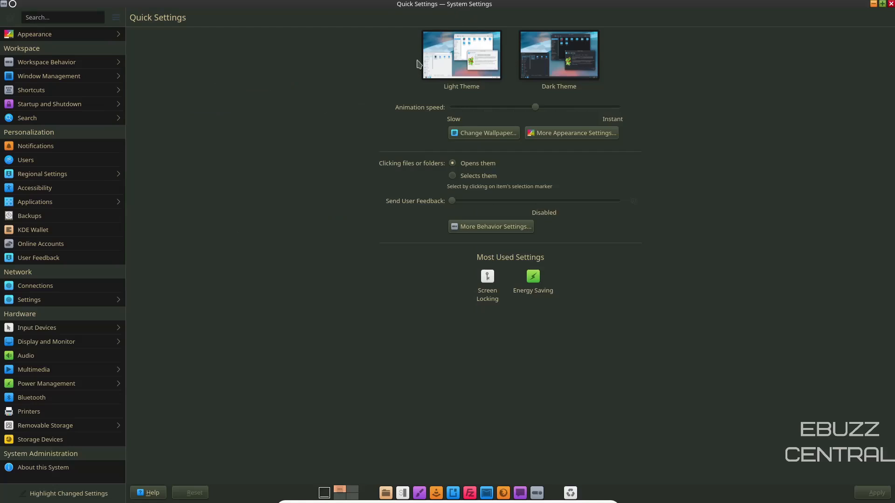
{"action": "mouse_move", "coordinate": [372, 191]}
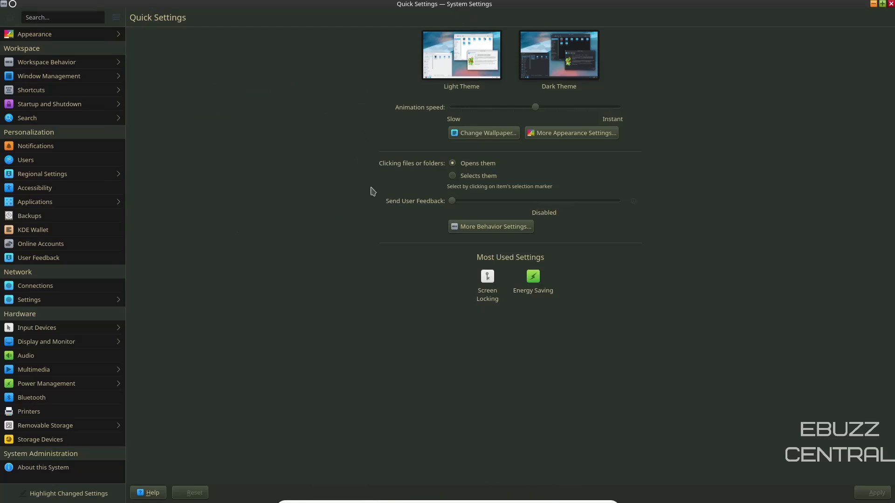
{"action": "mouse_move", "coordinate": [501, 129]}
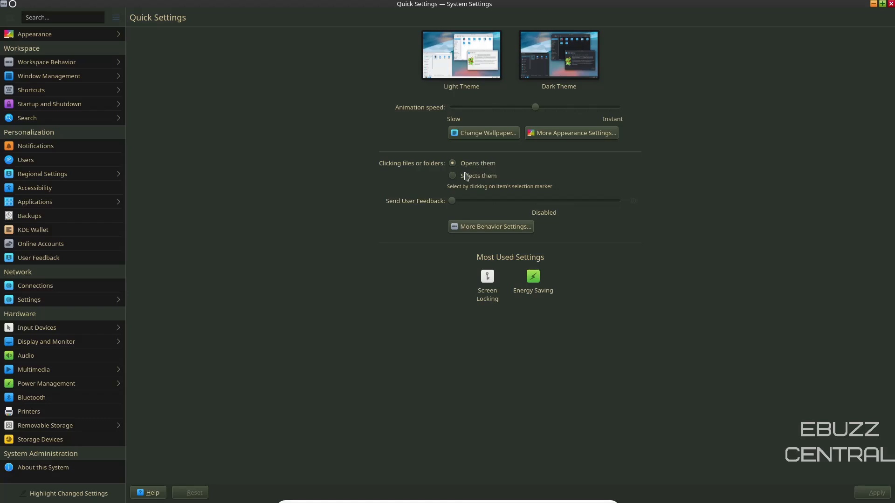
{"action": "left_click", "coordinate": [453, 176]}
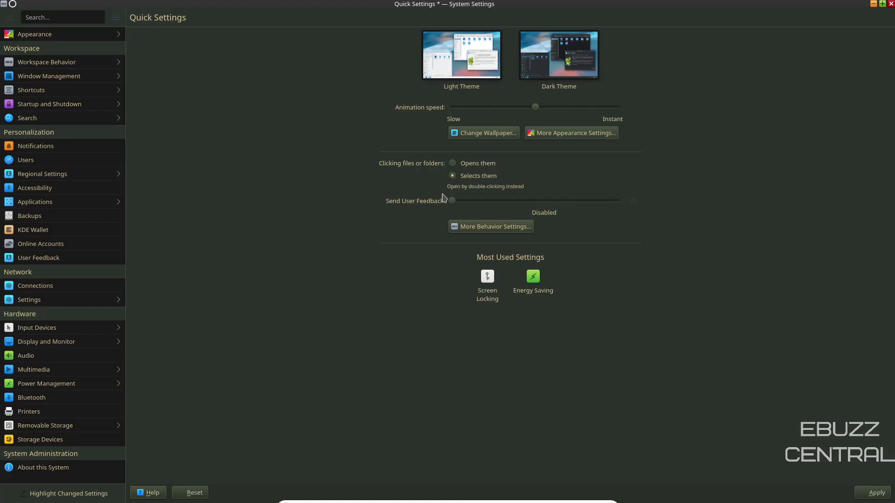
{"action": "mouse_move", "coordinate": [16, 57]}
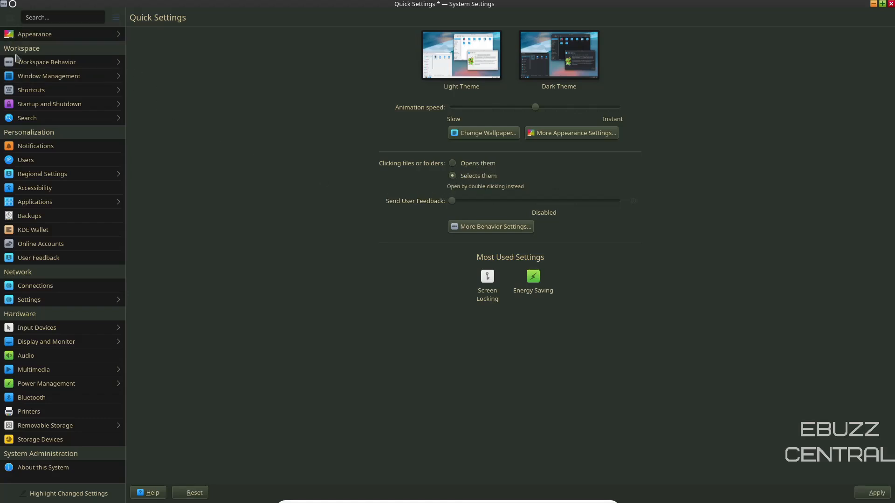
{"action": "mouse_move", "coordinate": [42, 159]}
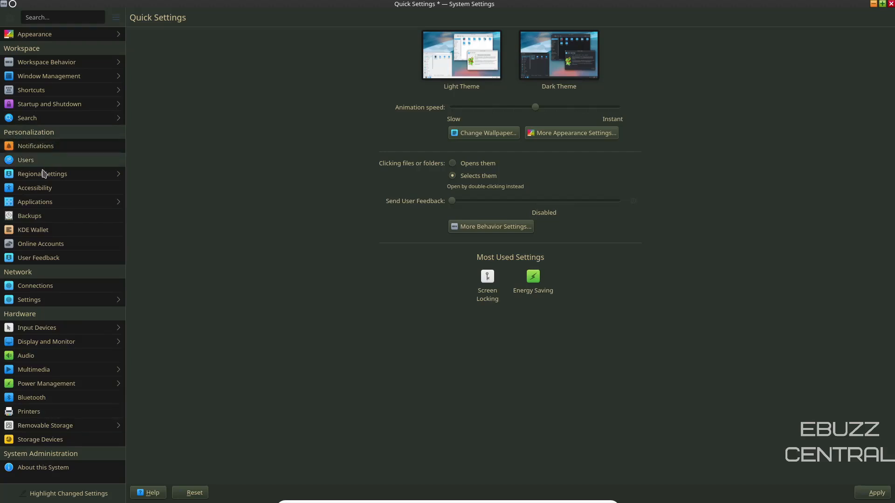
{"action": "mouse_move", "coordinate": [34, 34]}
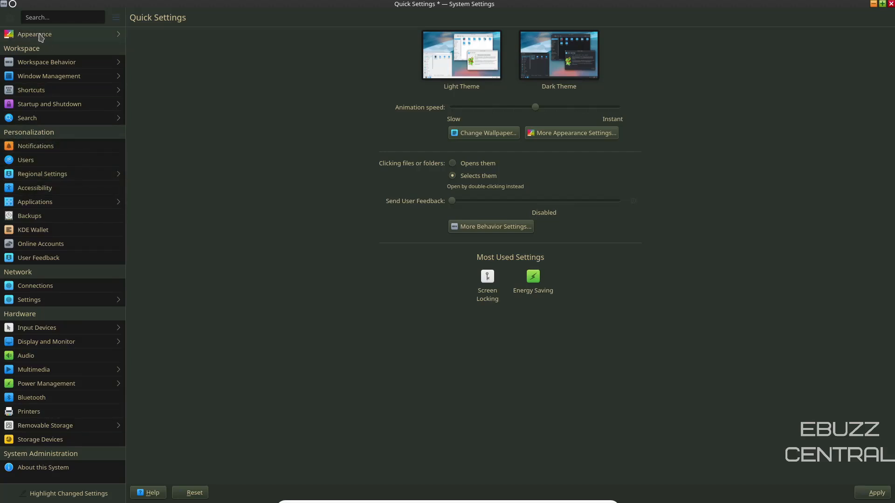
- View Global Themes under Appearance, then show the Application Style widget styles
{"action": "left_click", "coordinate": [34, 35]}
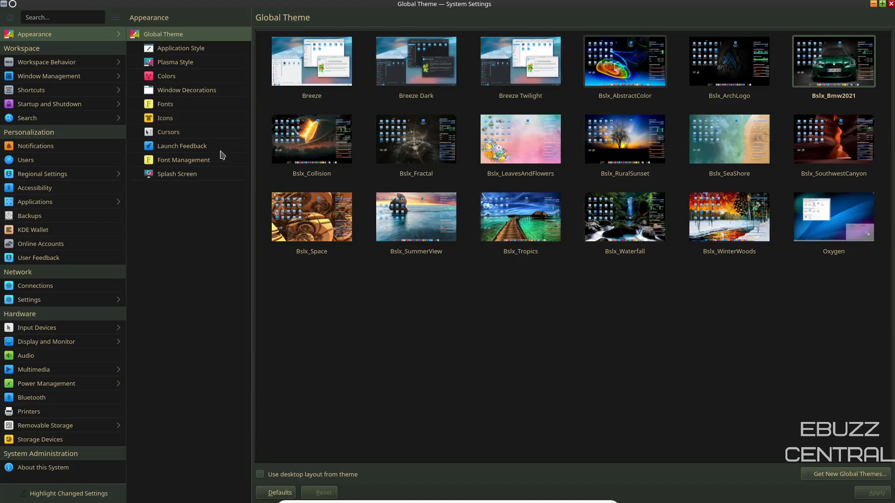
{"action": "mouse_move", "coordinate": [873, 289]}
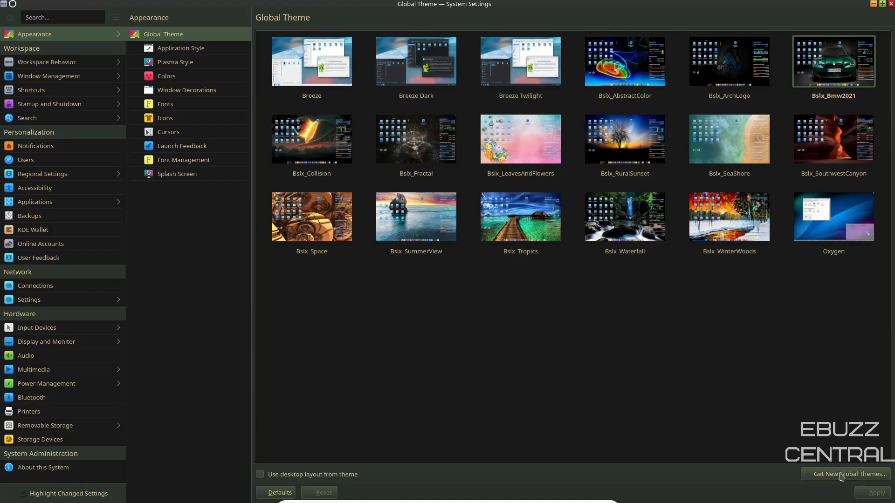
{"action": "mouse_move", "coordinate": [613, 319]}
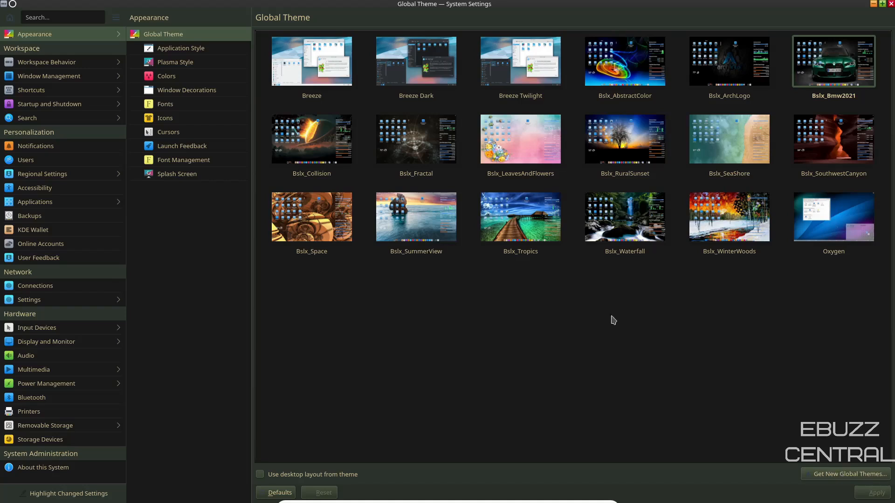
{"action": "mouse_move", "coordinate": [192, 72]}
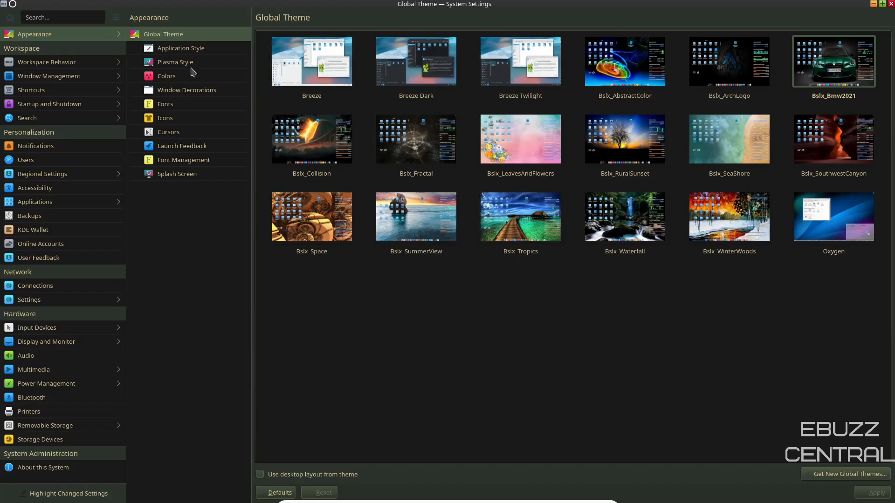
{"action": "left_click", "coordinate": [181, 47]}
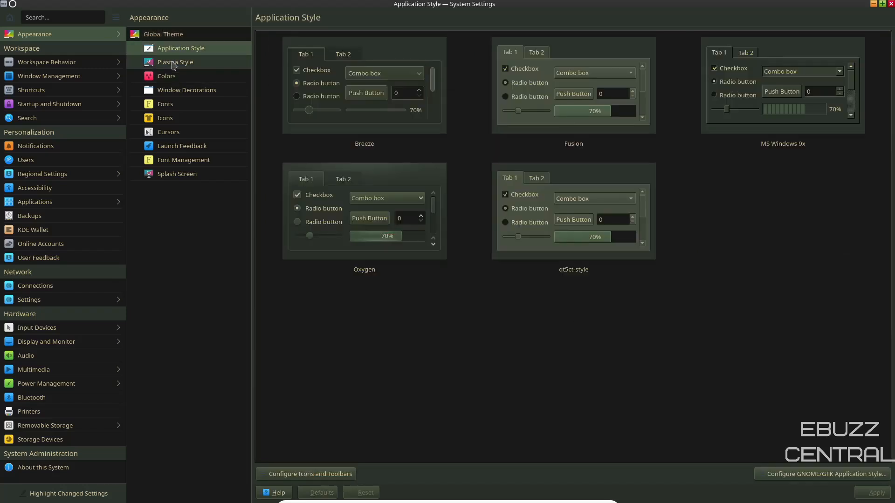
{"action": "mouse_move", "coordinate": [186, 90]}
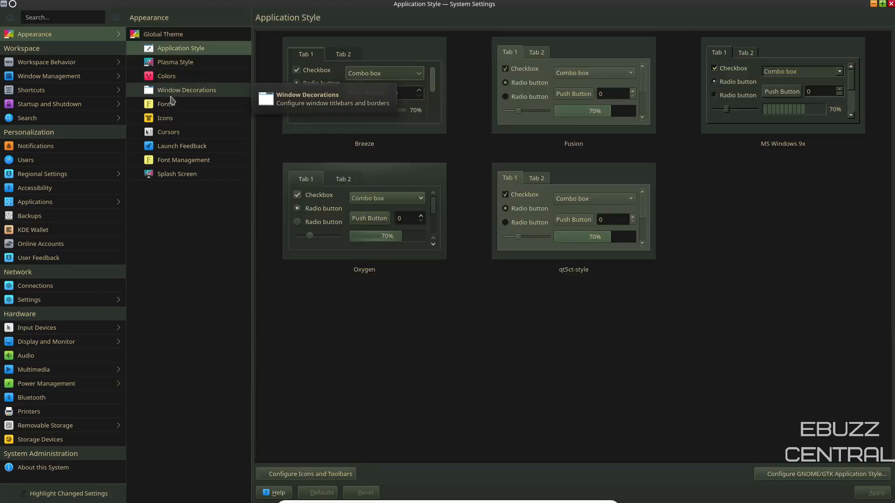
{"action": "mouse_move", "coordinate": [166, 104]}
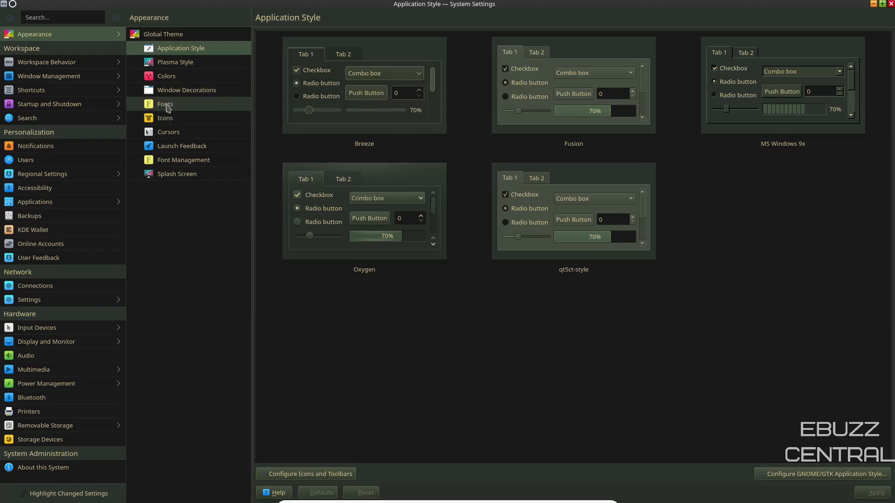
- Set all fonts to 12pt via Adjust All Fonts on the Fonts page
{"action": "left_click", "coordinate": [165, 104]}
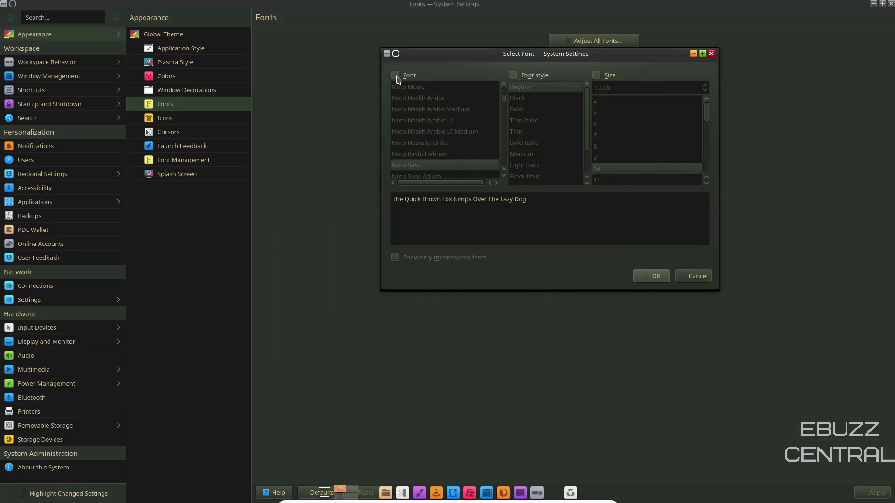
{"action": "left_click", "coordinate": [395, 75]}
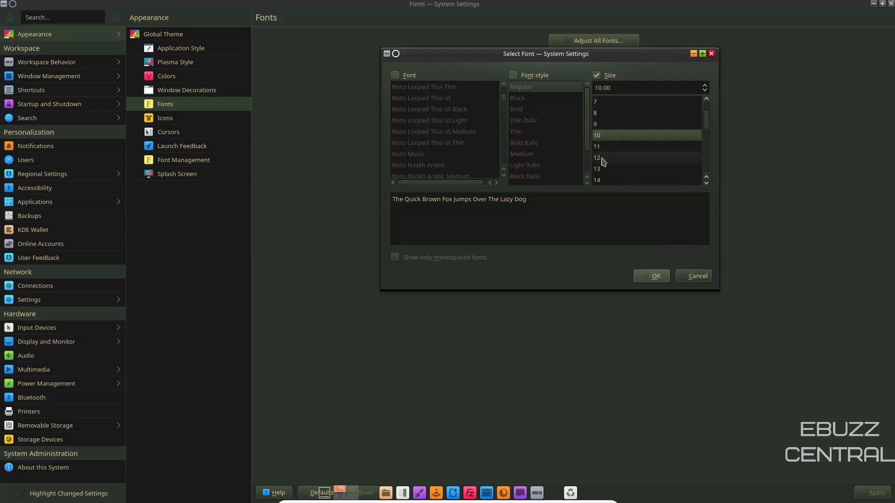
{"action": "left_click", "coordinate": [651, 276]}
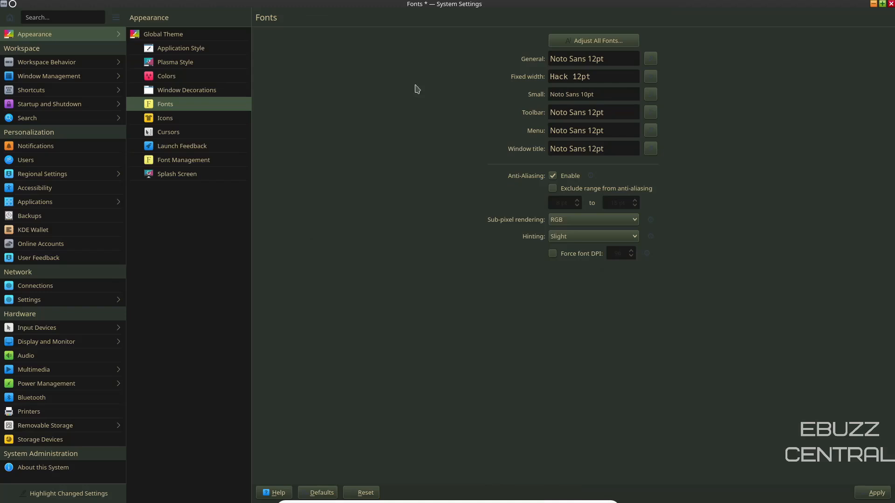
{"action": "mouse_move", "coordinate": [165, 118]}
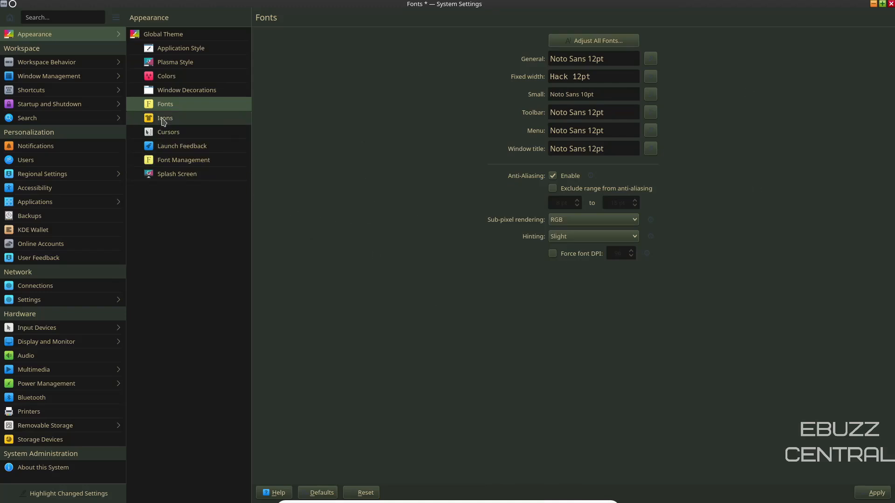
{"action": "mouse_move", "coordinate": [181, 146]}
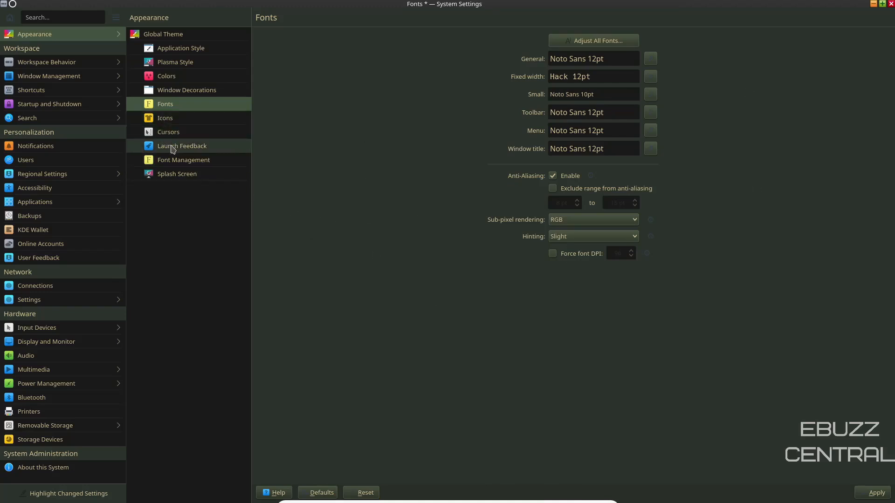
{"action": "mouse_move", "coordinate": [176, 175]}
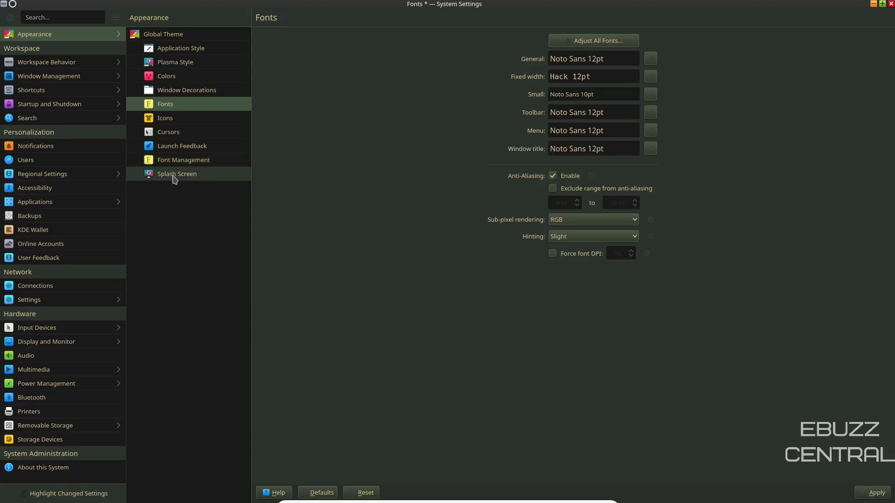
{"action": "mouse_move", "coordinate": [46, 61]}
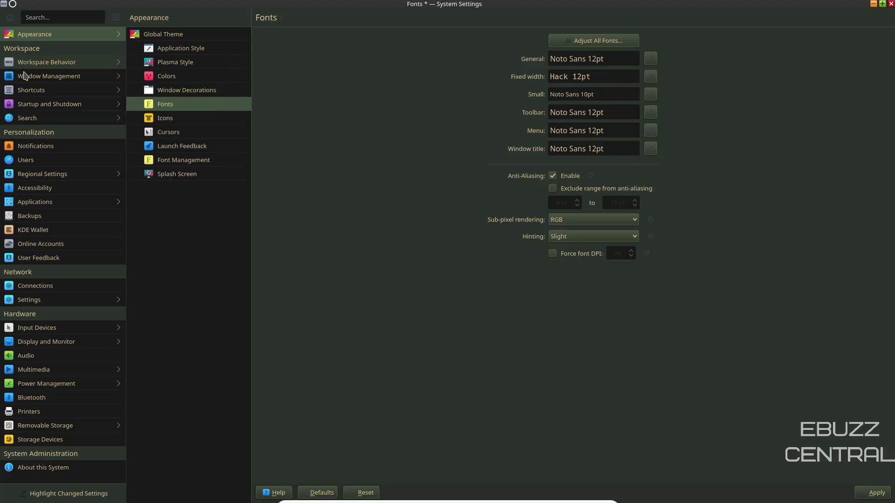
{"action": "mouse_move", "coordinate": [31, 106]}
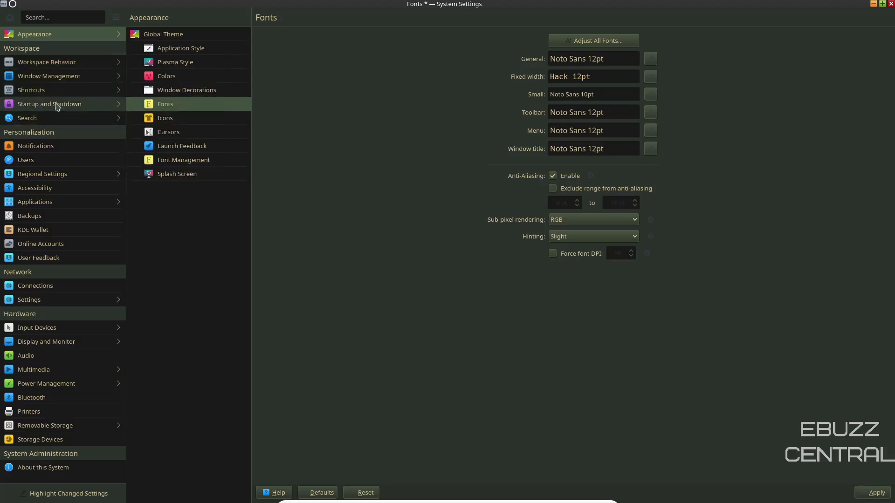
{"action": "mouse_move", "coordinate": [43, 173]}
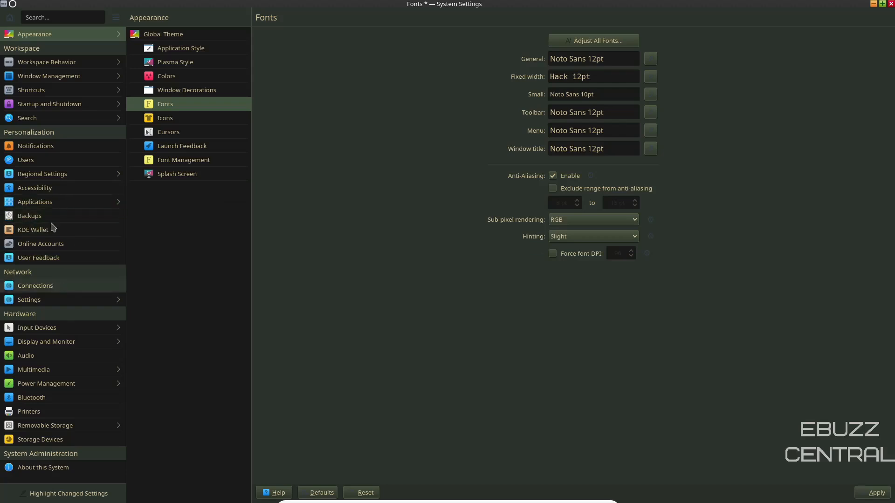
{"action": "mouse_move", "coordinate": [26, 355]}
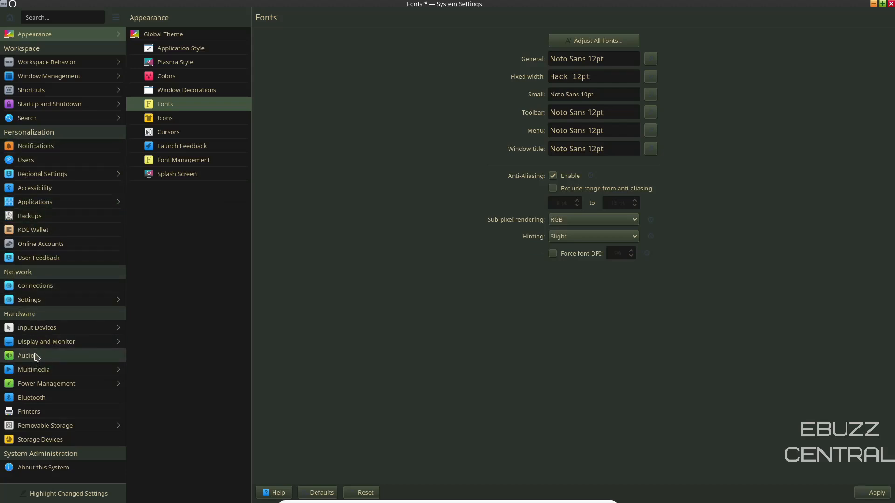
{"action": "mouse_move", "coordinate": [27, 355]}
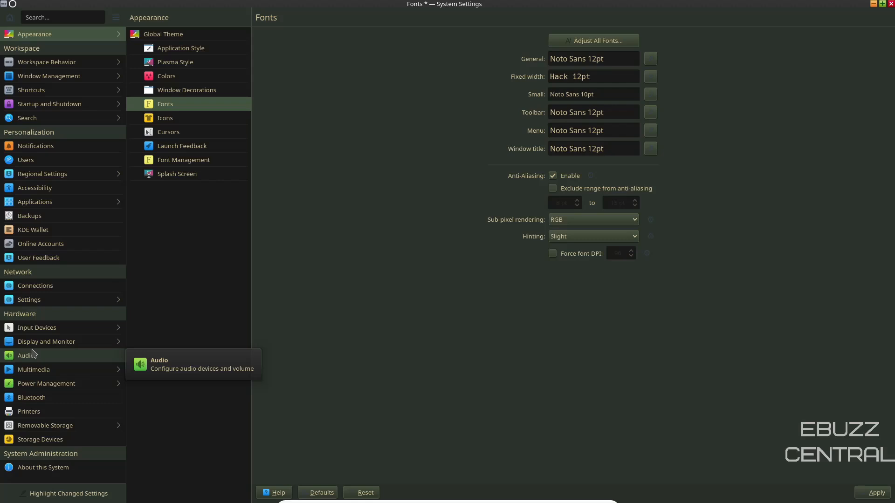
{"action": "mouse_move", "coordinate": [50, 474]}
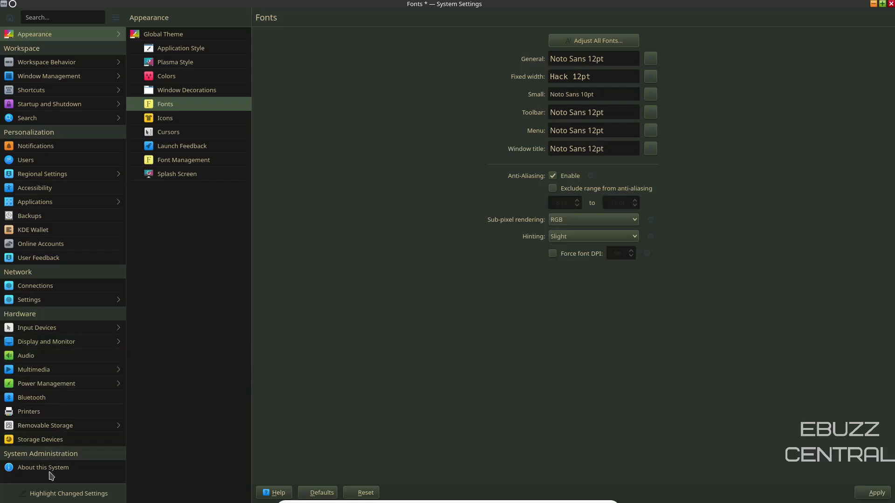
- Go to About this System, triggering the apply-or-discard prompt for font changes
{"action": "left_click", "coordinate": [44, 467]}
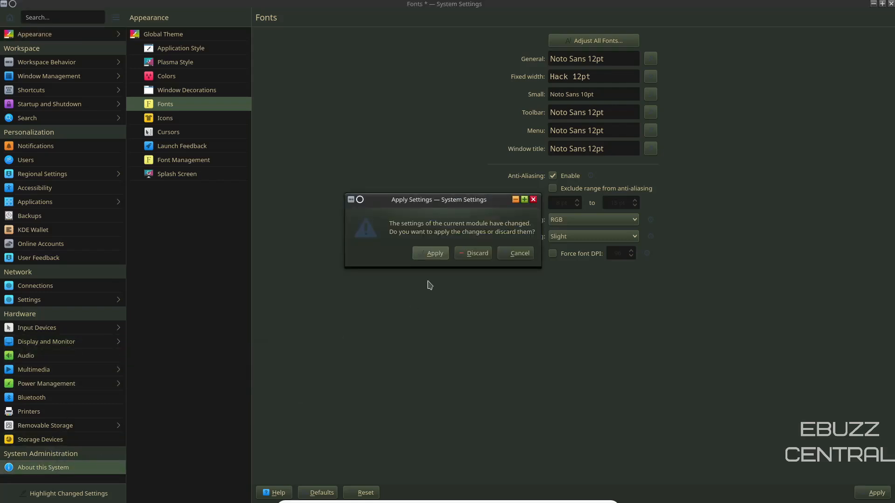
- Apply the pending 12pt font changes and close System Settings
{"action": "left_click", "coordinate": [476, 253]}
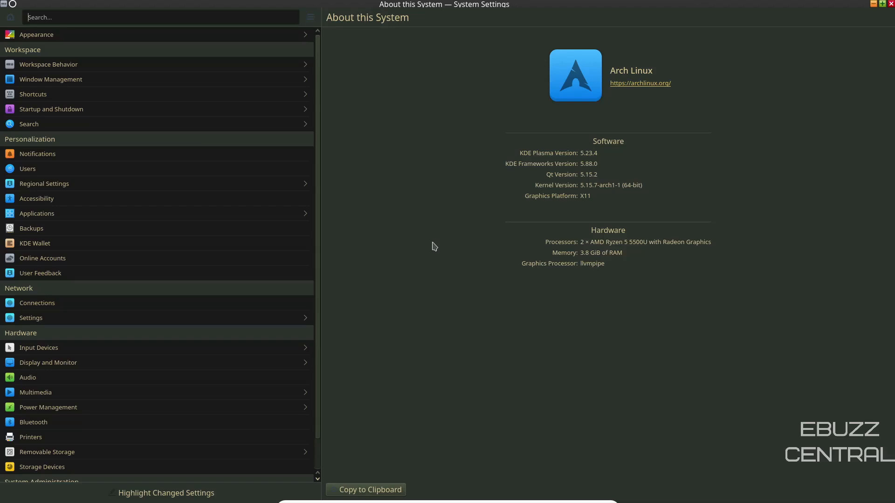
{"action": "mouse_move", "coordinate": [432, 245]}
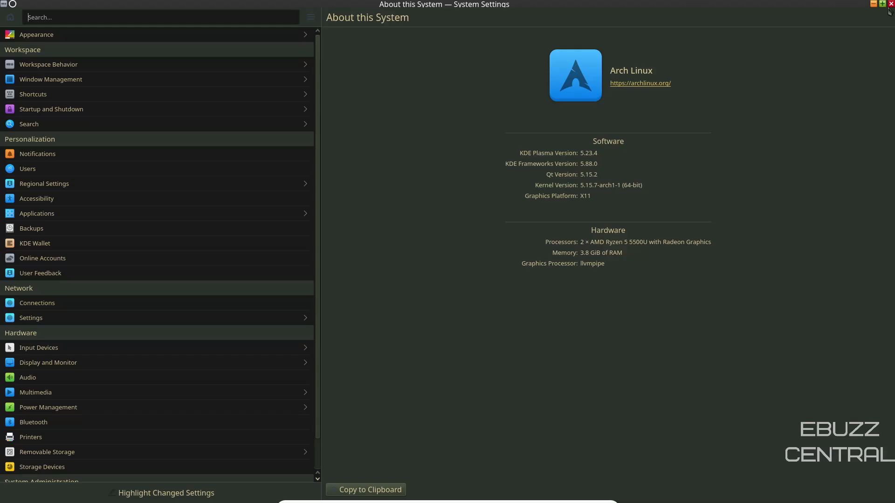
{"action": "left_click", "coordinate": [888, 3]}
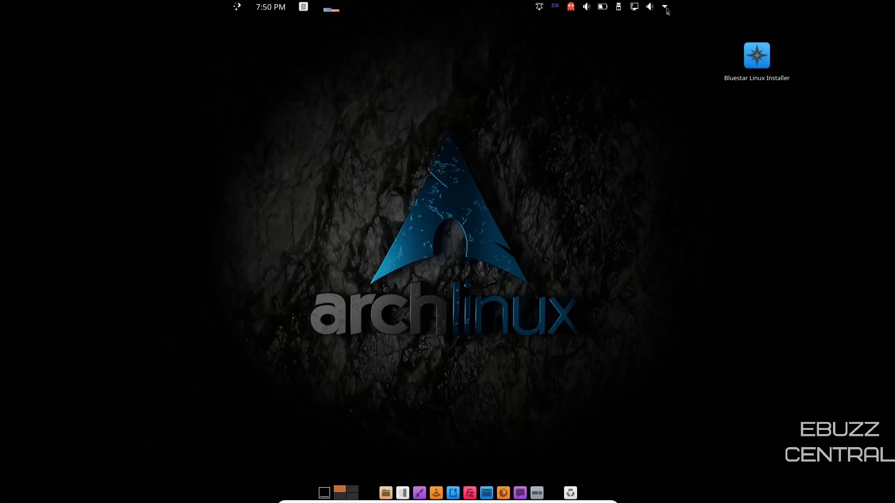
- Expand the system tray to reveal KOrganizer Reminders, Clipboard, Night Color Control and Lock Keys Status
{"action": "left_click", "coordinate": [665, 6]}
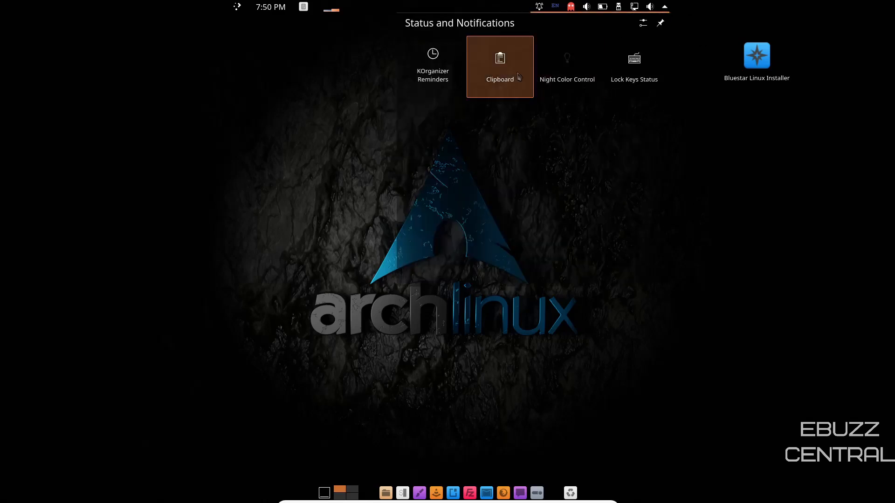
{"action": "mouse_move", "coordinate": [500, 65]}
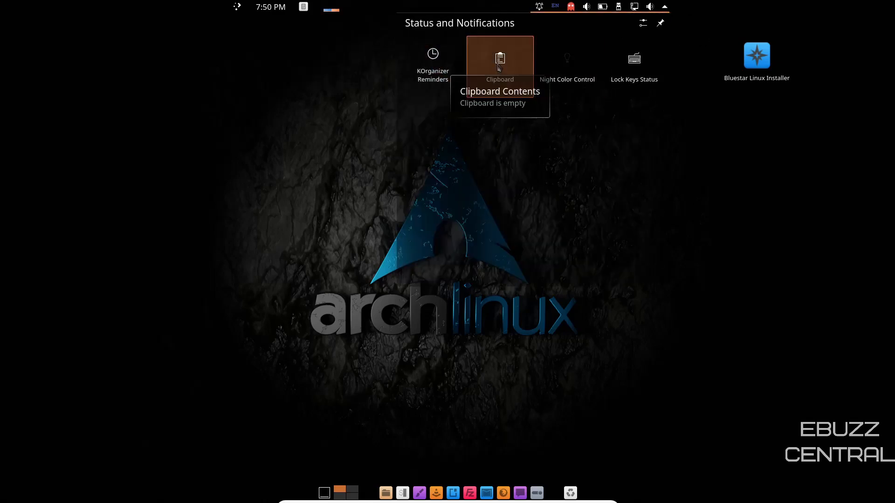
{"action": "mouse_move", "coordinate": [634, 59]}
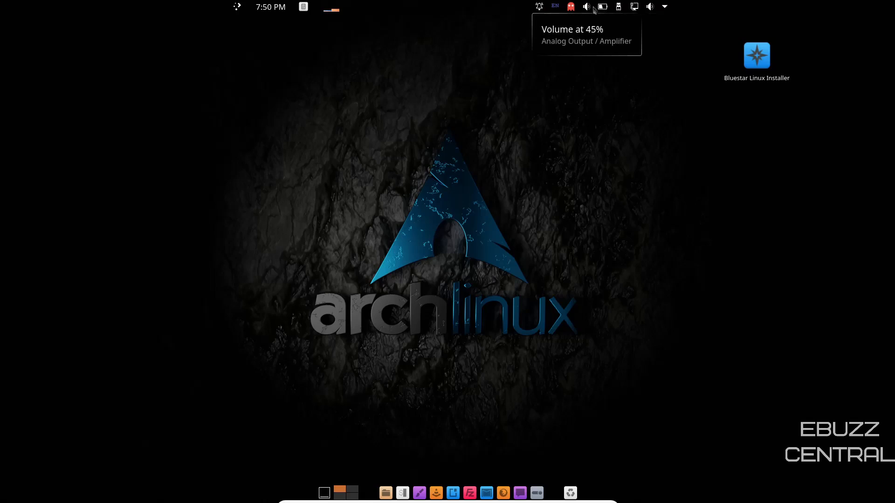
{"action": "mouse_move", "coordinate": [571, 7]}
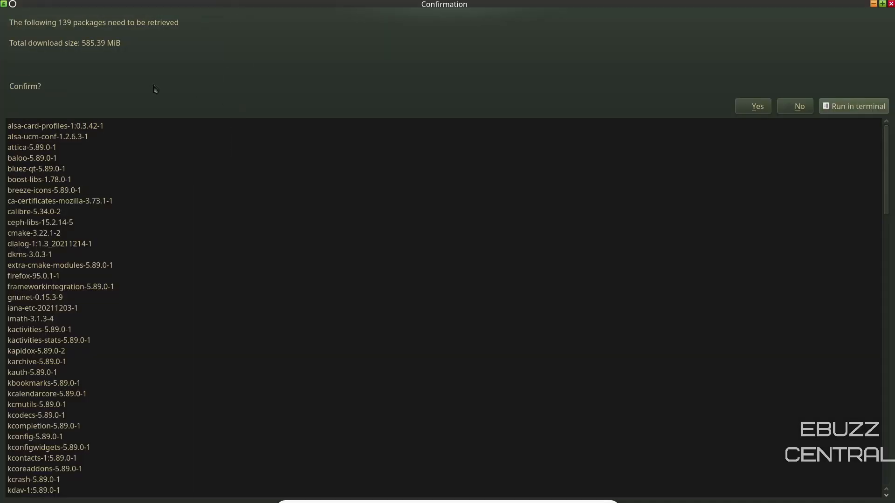
{"action": "mouse_move", "coordinate": [183, 78]}
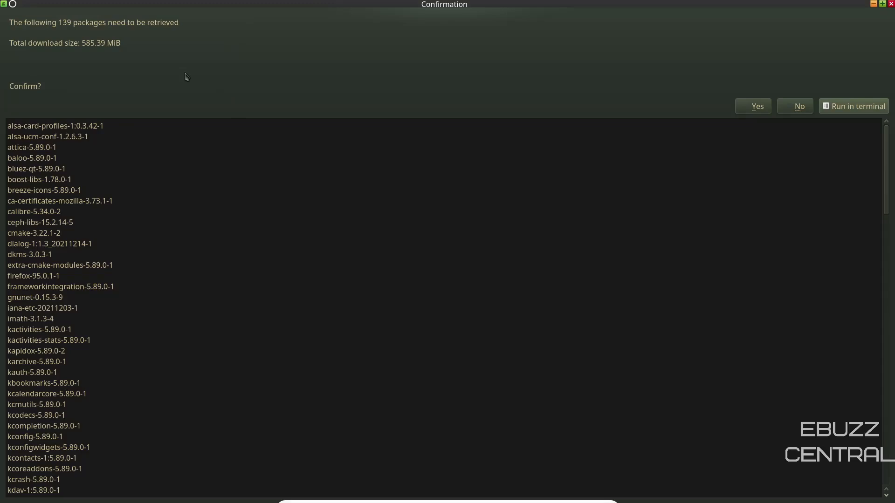
- Scroll through the 139-package, 585.39 MiB Octopi update list without installing
{"action": "scroll", "scroll_direction": "down", "scroll_amount": 3}
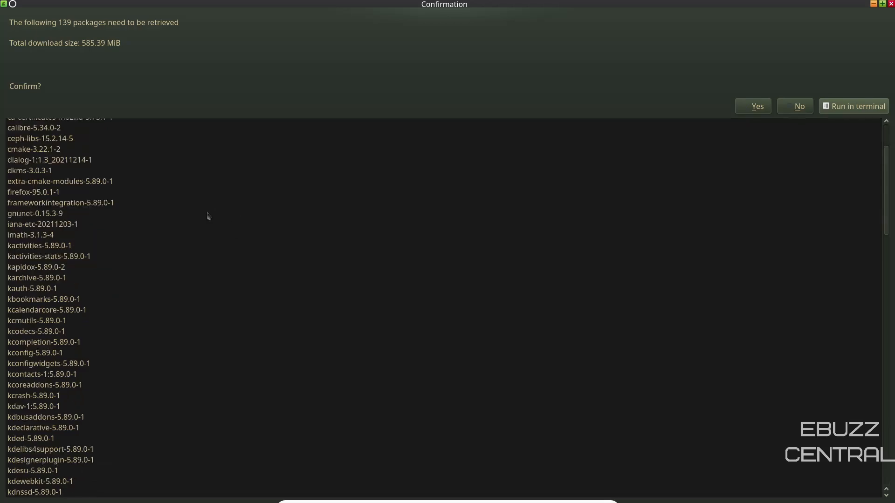
{"action": "scroll", "scroll_direction": "down", "scroll_amount": 3}
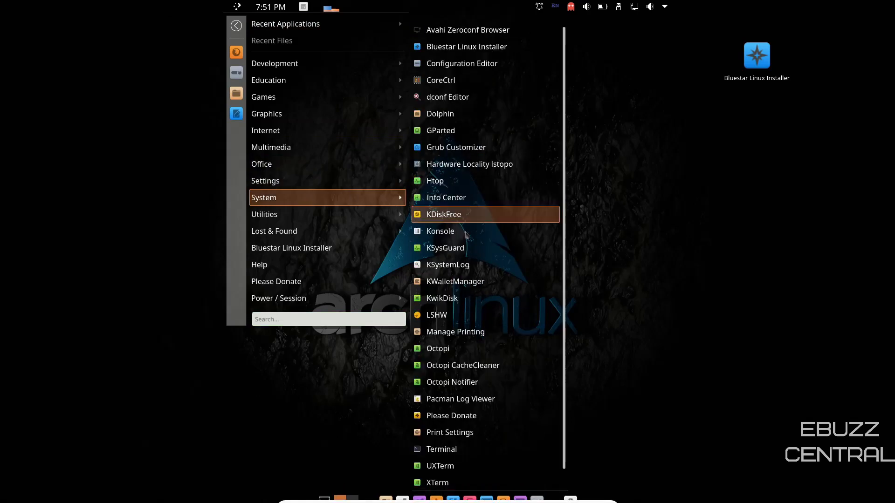
- Dismiss the application menu, then clear the Octopi 139-updates notification from the Notifications panel
{"action": "left_click", "coordinate": [443, 215]}
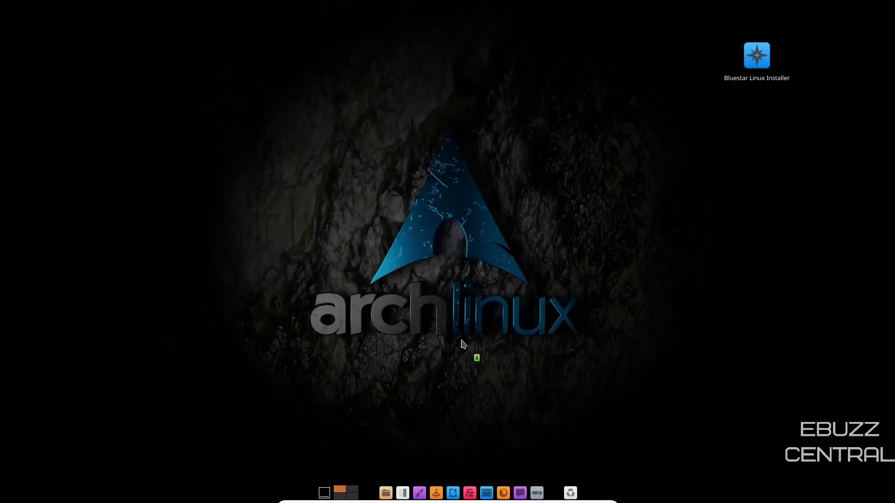
{"action": "mouse_move", "coordinate": [619, 85]}
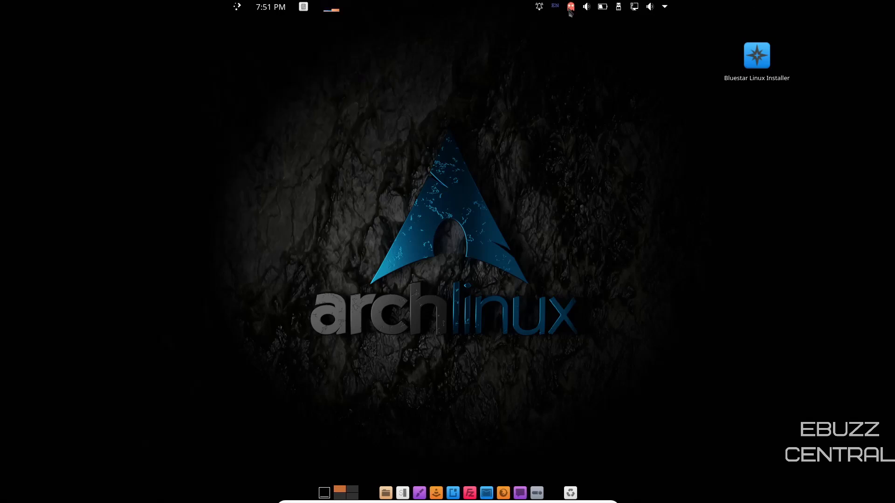
{"action": "mouse_move", "coordinate": [571, 7]}
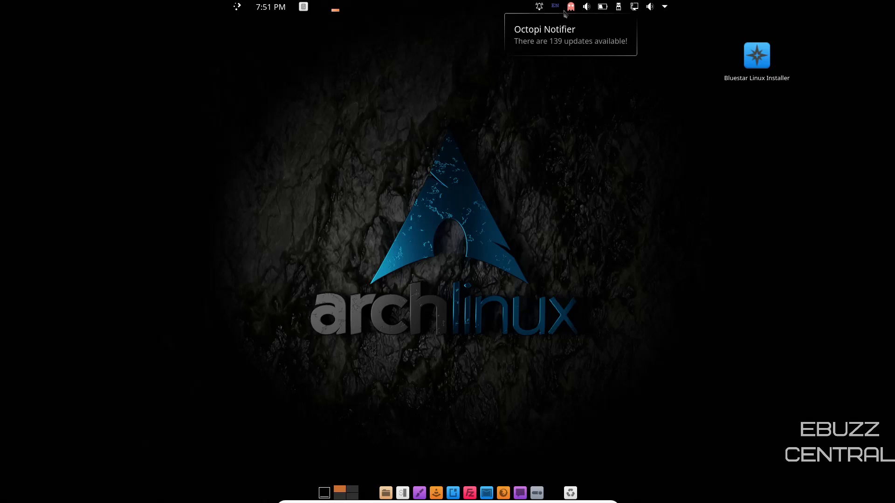
{"action": "mouse_move", "coordinate": [563, 14]}
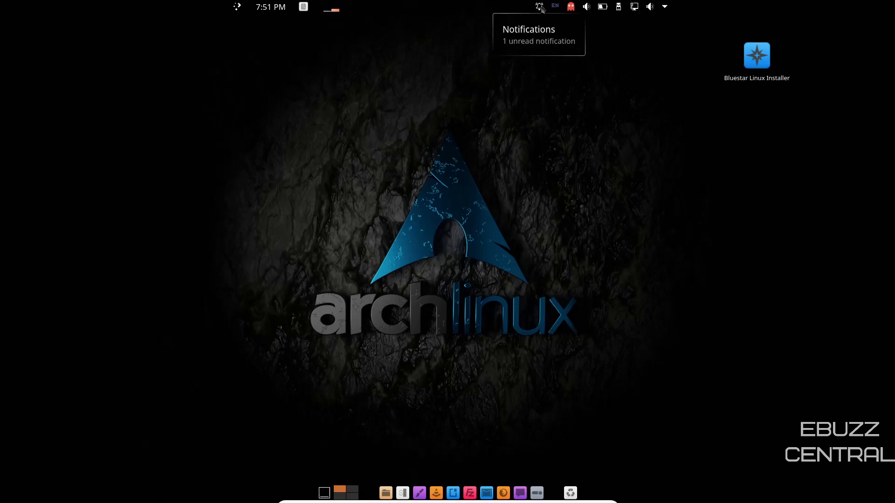
{"action": "left_click", "coordinate": [538, 6]}
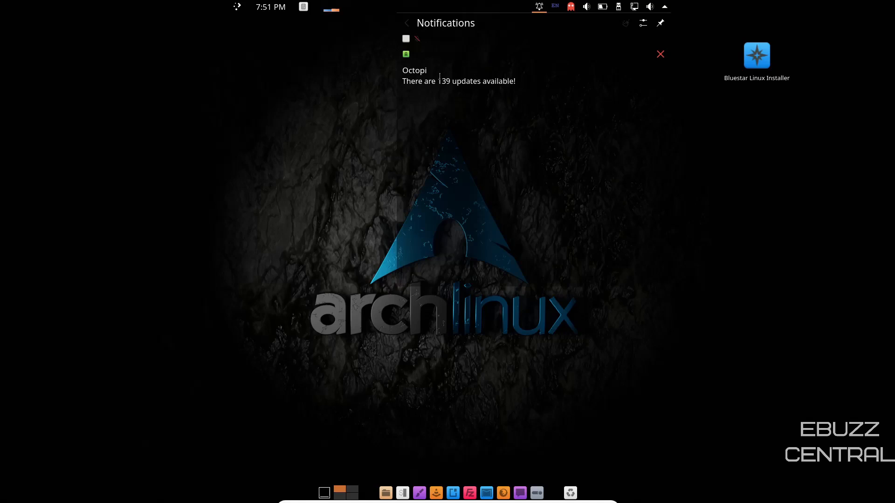
{"action": "mouse_move", "coordinate": [660, 54]}
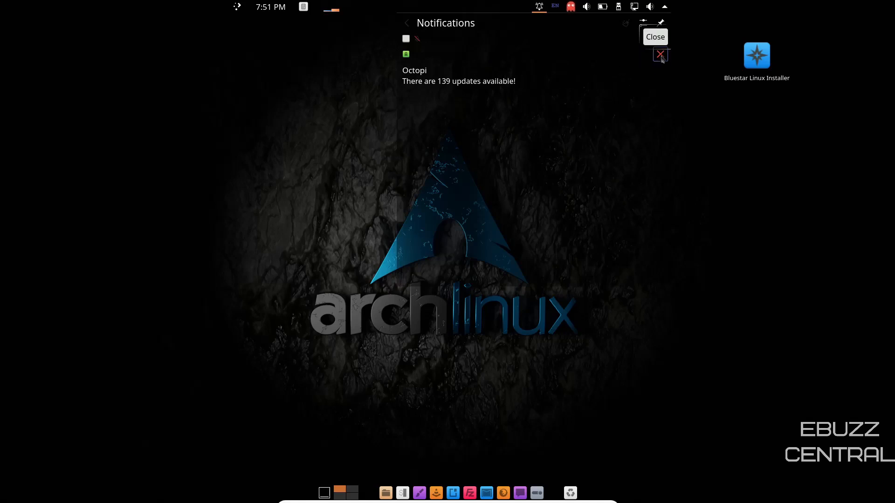
{"action": "left_click", "coordinate": [660, 55]}
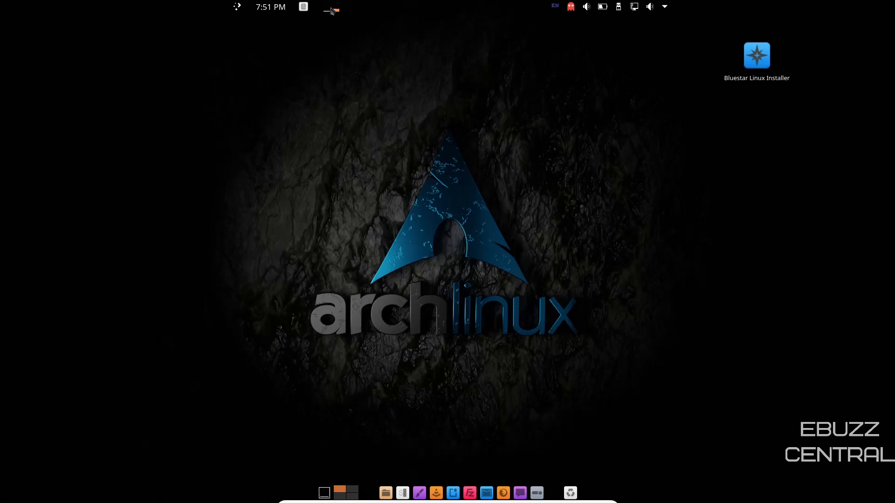
{"action": "mouse_move", "coordinate": [331, 8]}
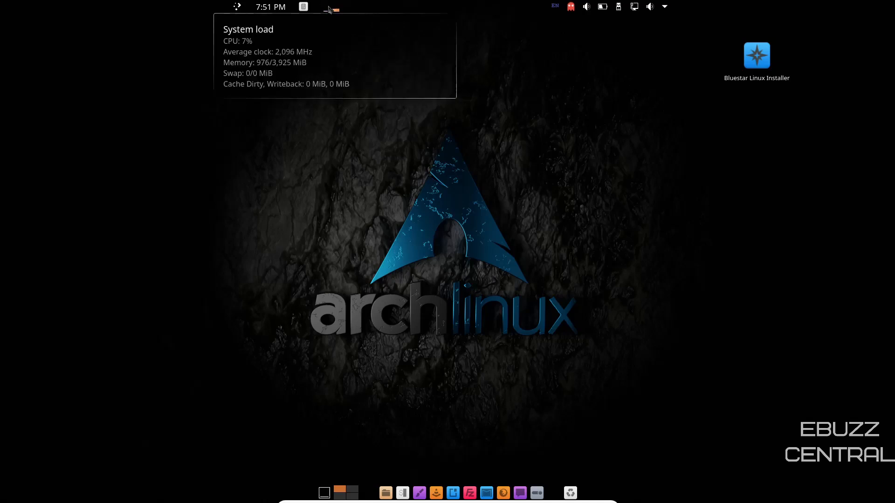
{"action": "mouse_move", "coordinate": [236, 7]}
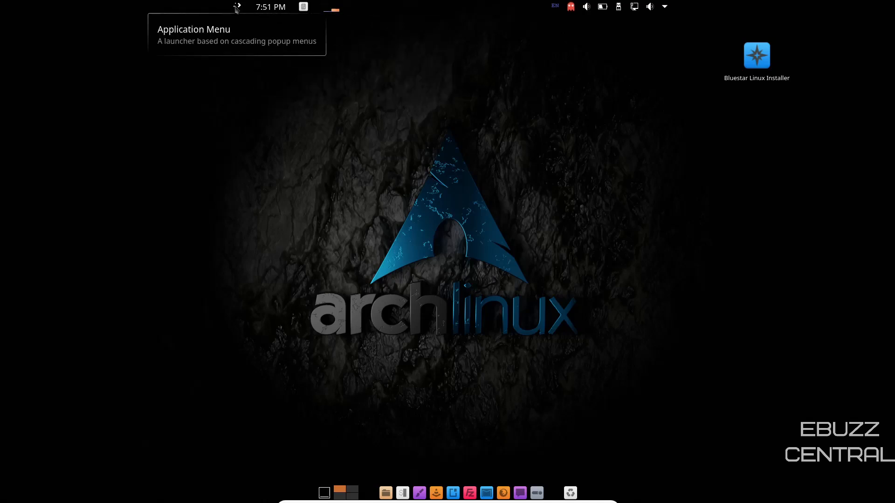
- Bring up the application menu to browse Education, Internet, Office and Settings categories
{"action": "left_click", "coordinate": [235, 7]}
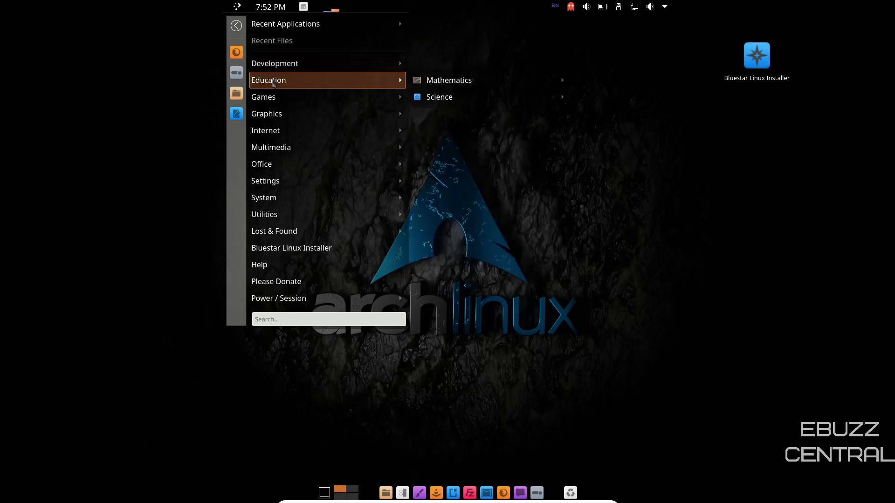
{"action": "mouse_move", "coordinate": [449, 80]}
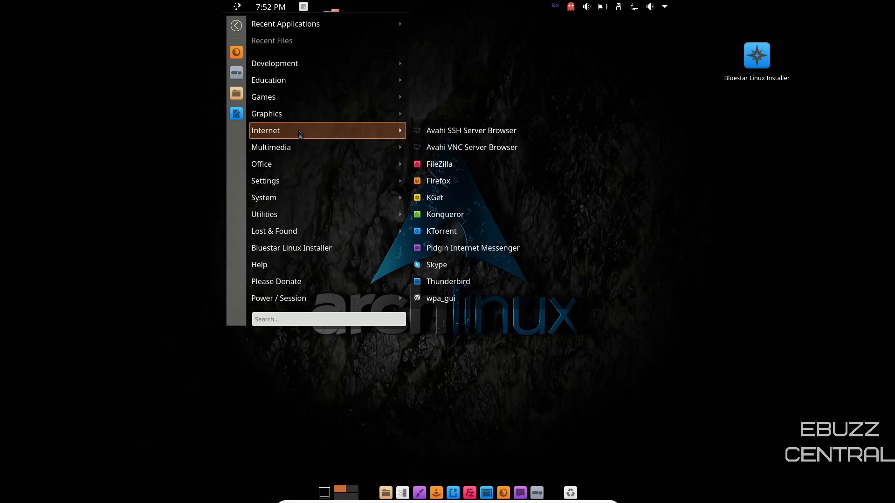
{"action": "mouse_move", "coordinate": [296, 147]}
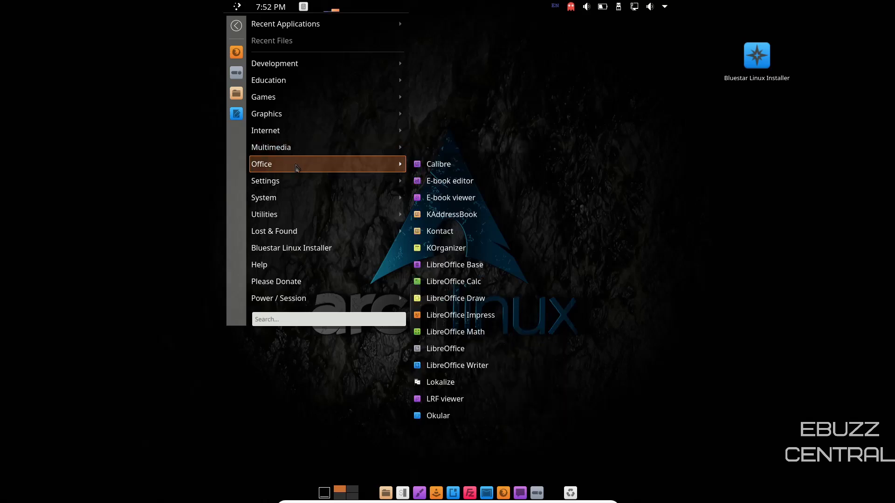
{"action": "mouse_move", "coordinate": [264, 180]}
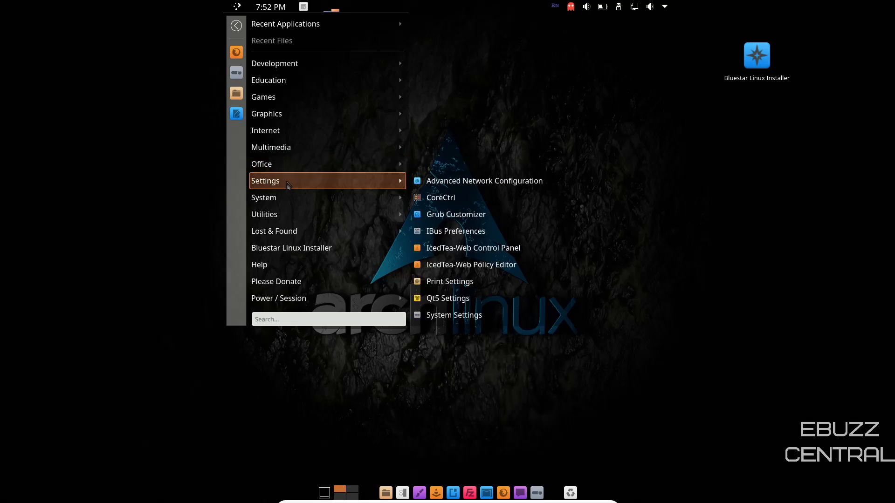
{"action": "mouse_move", "coordinate": [295, 181]}
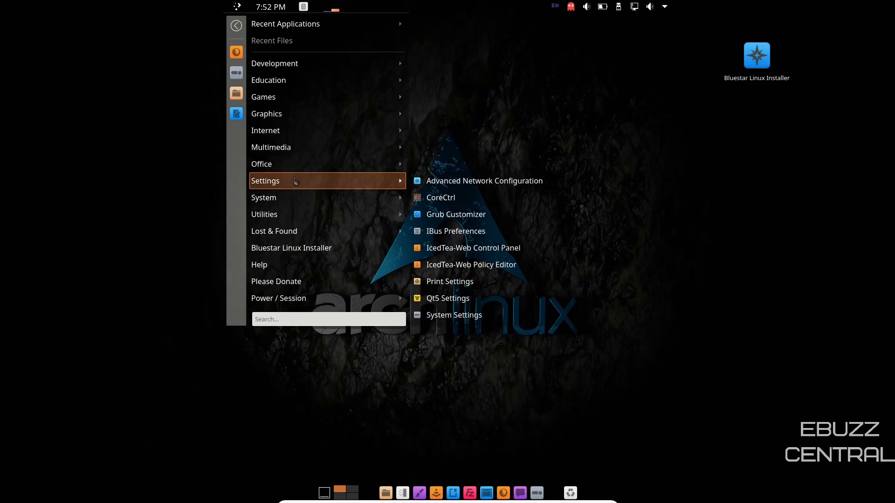
- Launch IcedTea-Web Control Panel and view its Cache, Debugging and Desktop Integration pages
{"action": "left_click", "coordinate": [473, 248]}
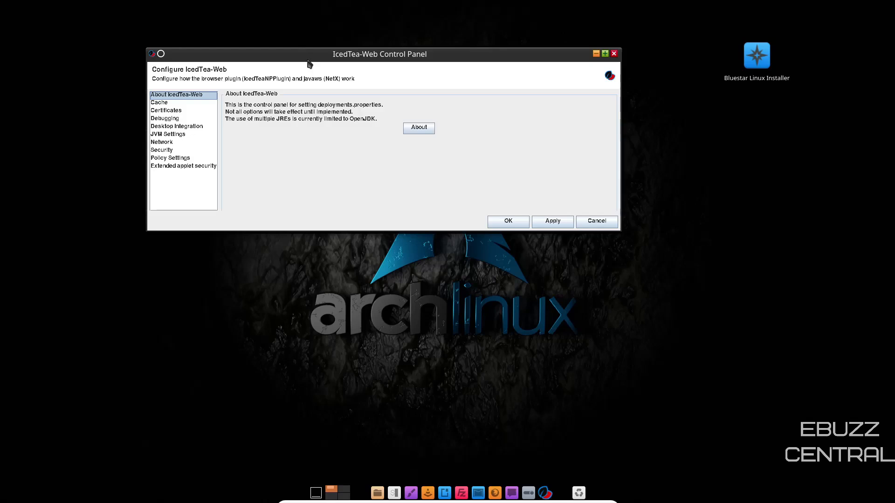
{"action": "left_click", "coordinate": [159, 102]}
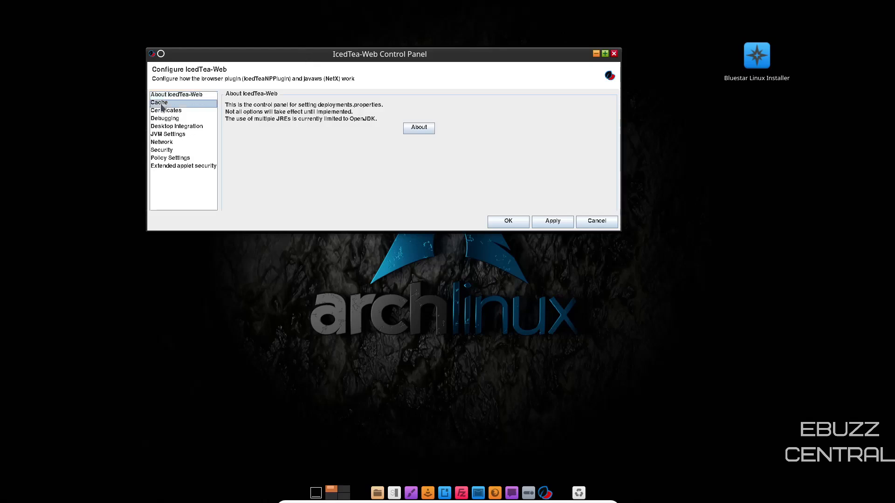
{"action": "left_click", "coordinate": [159, 102]}
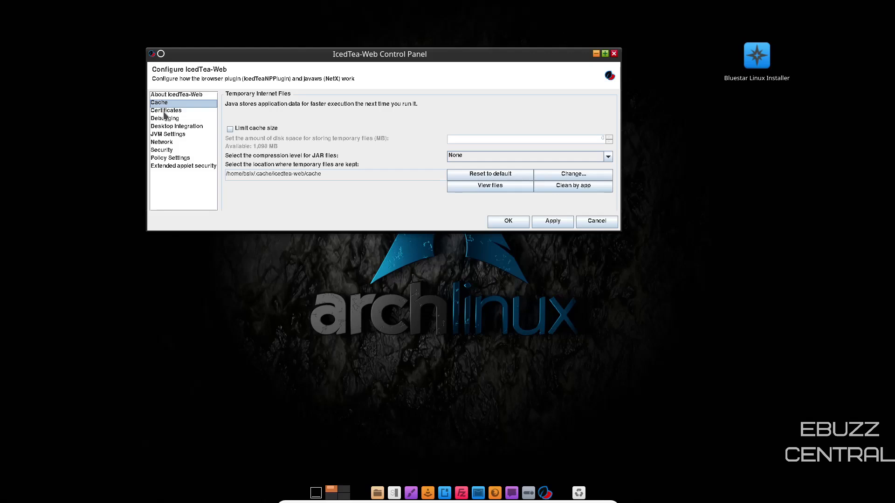
{"action": "left_click", "coordinate": [165, 118]}
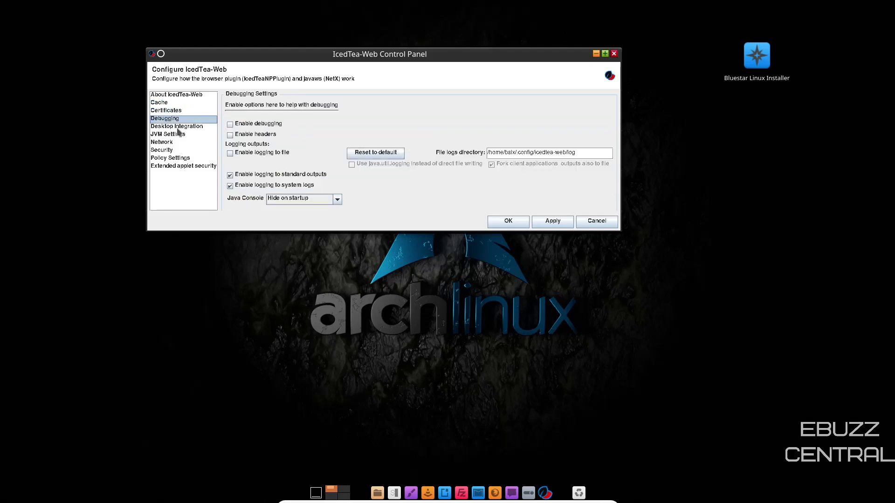
{"action": "left_click", "coordinate": [176, 125]}
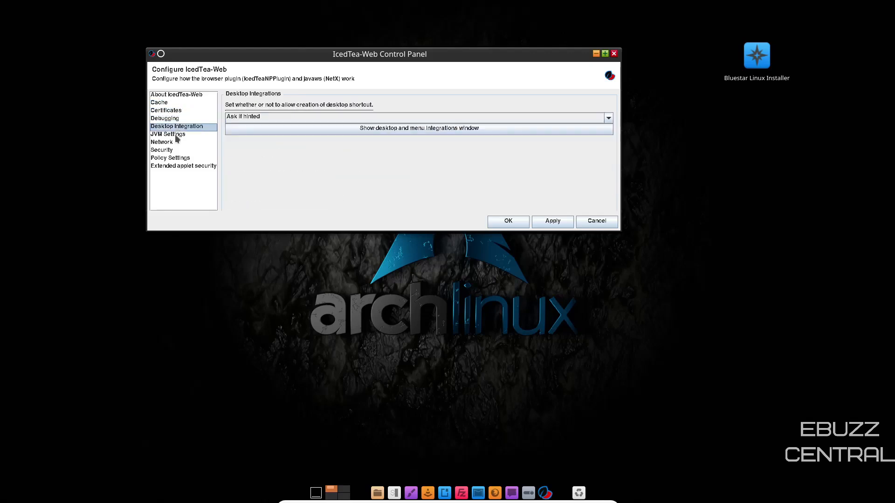
- View the Security, Policy Settings and Extended applet security pages, returning to About IcedTea-Web
{"action": "left_click", "coordinate": [161, 149]}
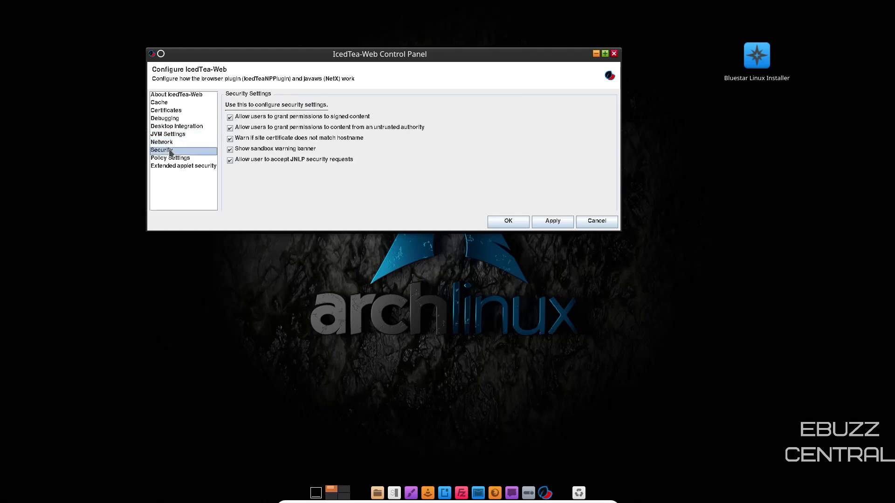
{"action": "left_click", "coordinate": [170, 158]}
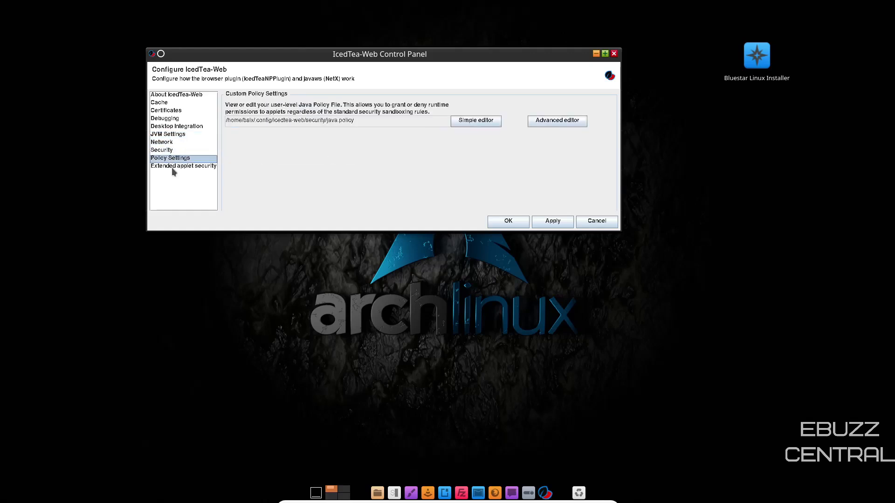
{"action": "left_click", "coordinate": [183, 166]}
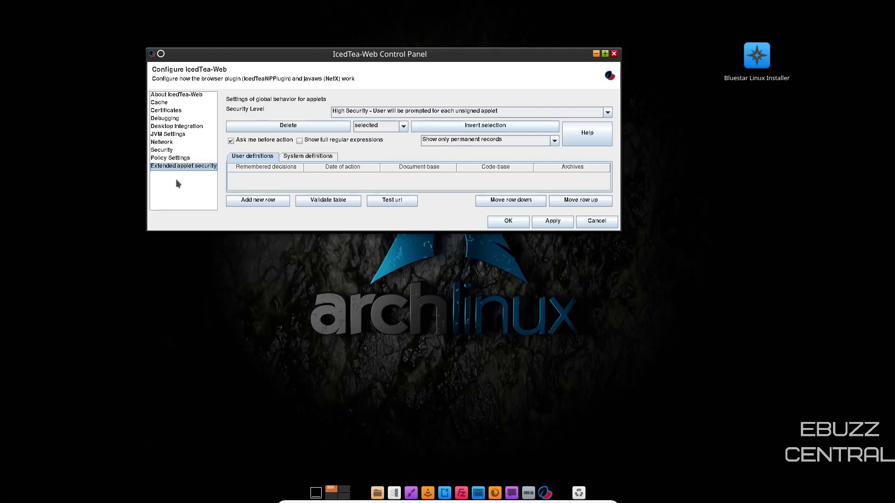
{"action": "mouse_move", "coordinate": [164, 98]}
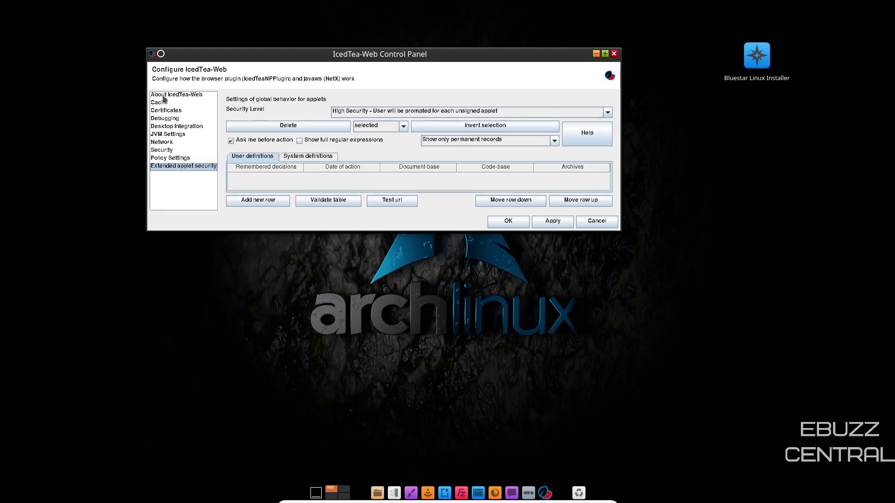
{"action": "left_click", "coordinate": [177, 94]}
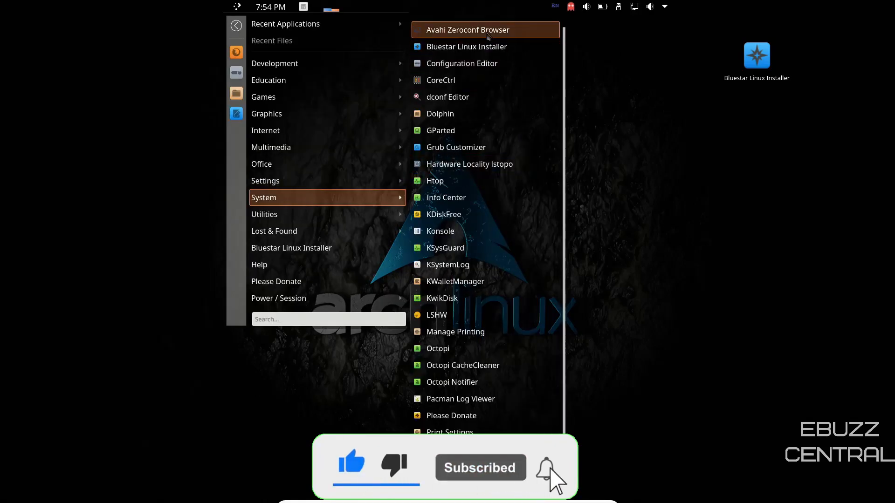
{"action": "mouse_move", "coordinate": [471, 114]}
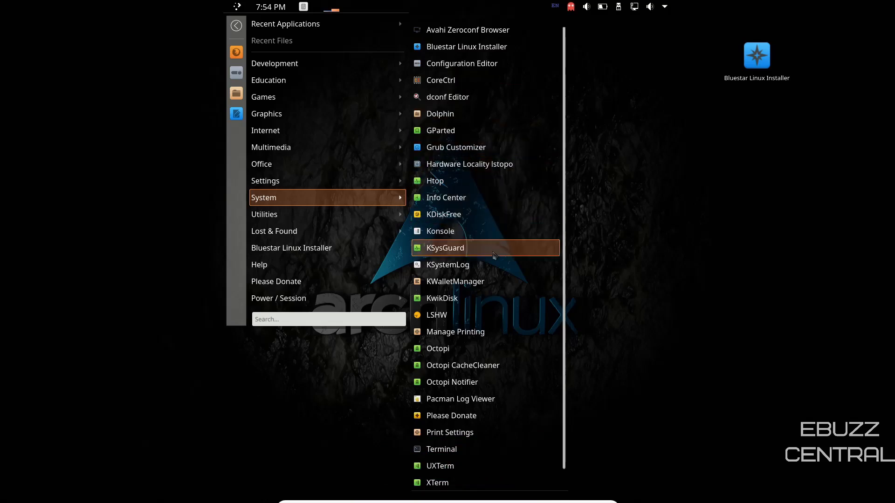
{"action": "mouse_move", "coordinate": [463, 366]}
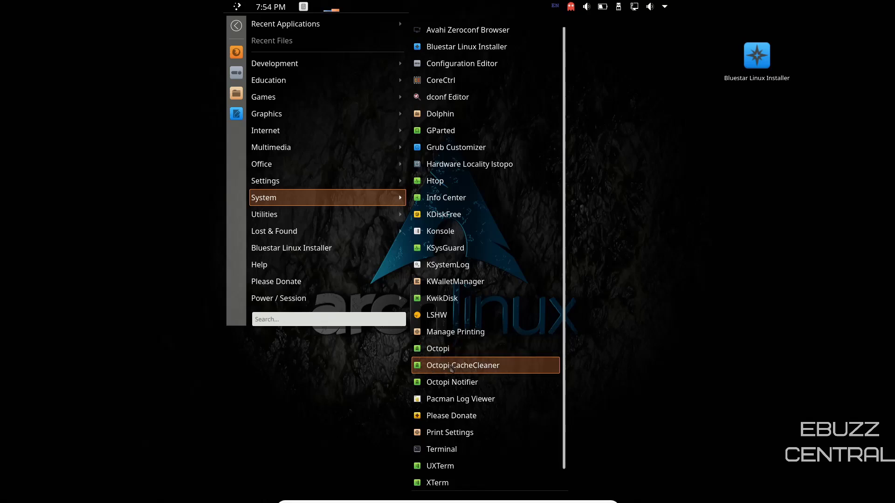
{"action": "mouse_move", "coordinate": [441, 449]}
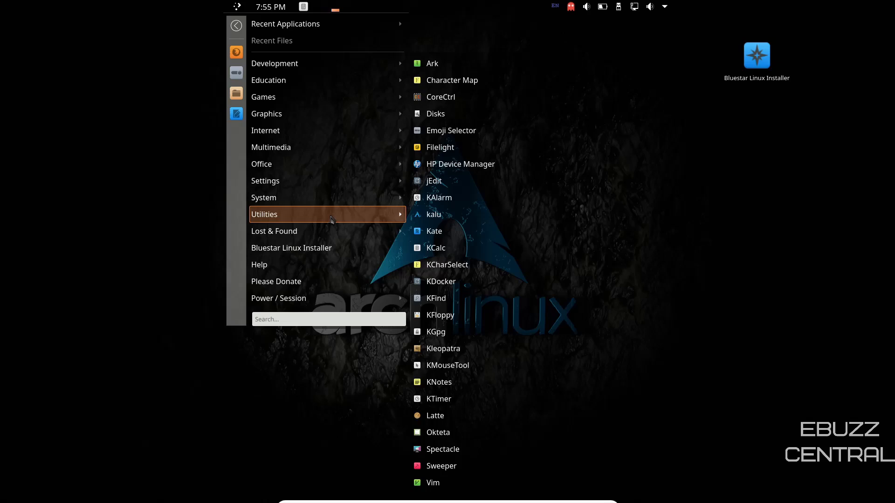
{"action": "mouse_move", "coordinate": [436, 216]}
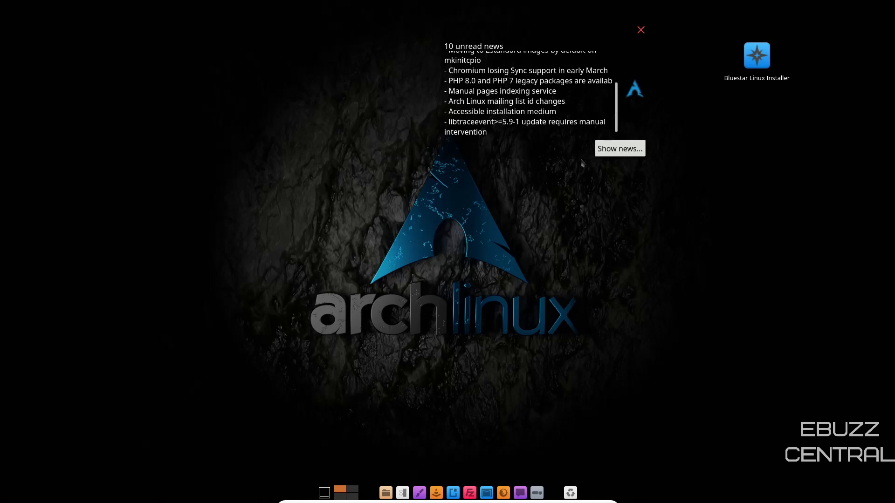
- Show the full unread Arch Linux news about weak password hashes in kalu
{"action": "left_click", "coordinate": [619, 148]}
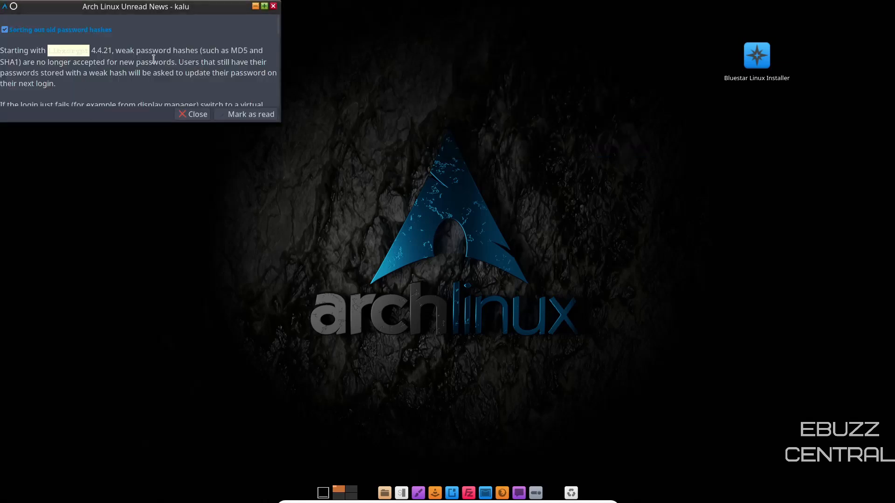
{"action": "left_click_drag", "start_coordinate": [135, 6], "coordinate": [222, 89]}
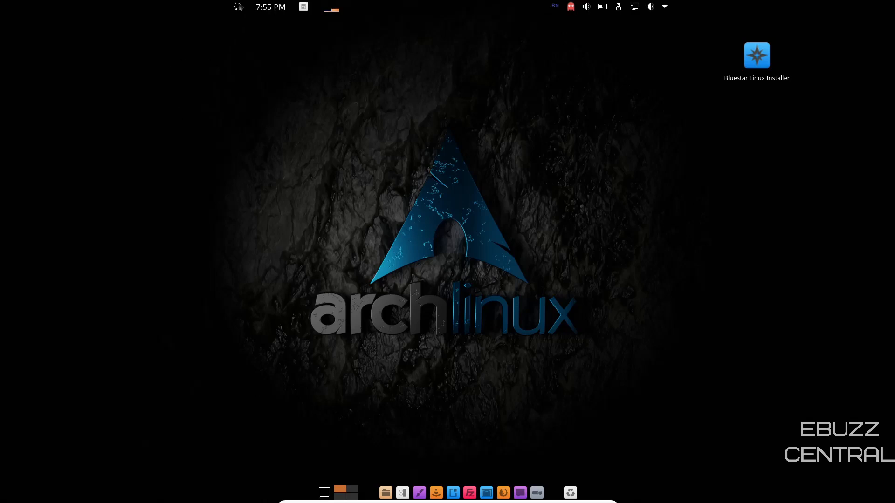
- Bring up the application menu to reach the Power / Session options
{"action": "left_click", "coordinate": [323, 492]}
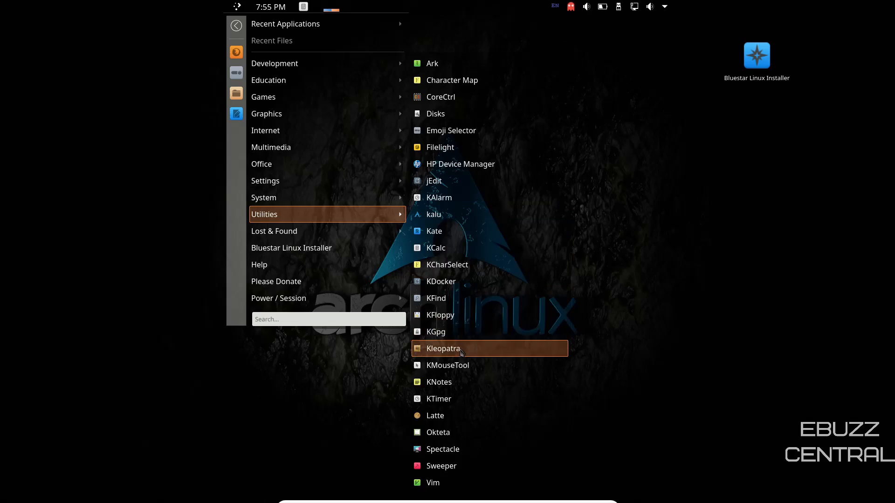
{"action": "mouse_move", "coordinate": [462, 449]}
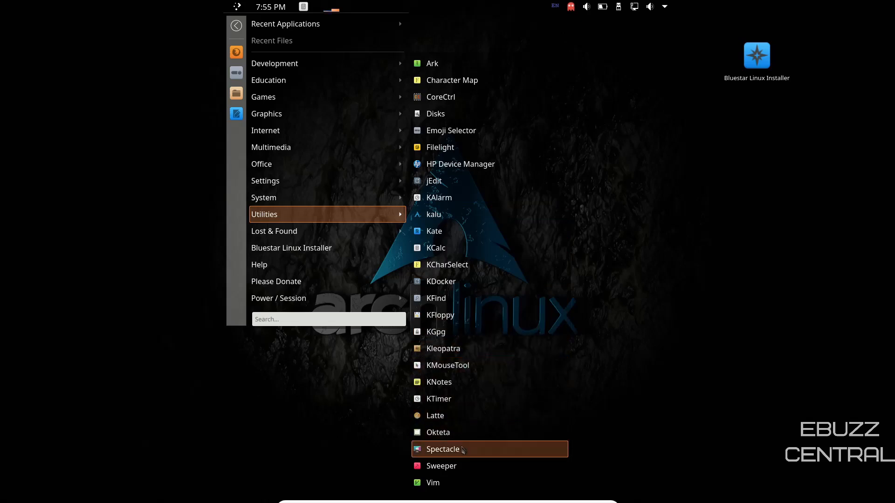
{"action": "mouse_move", "coordinate": [314, 248]}
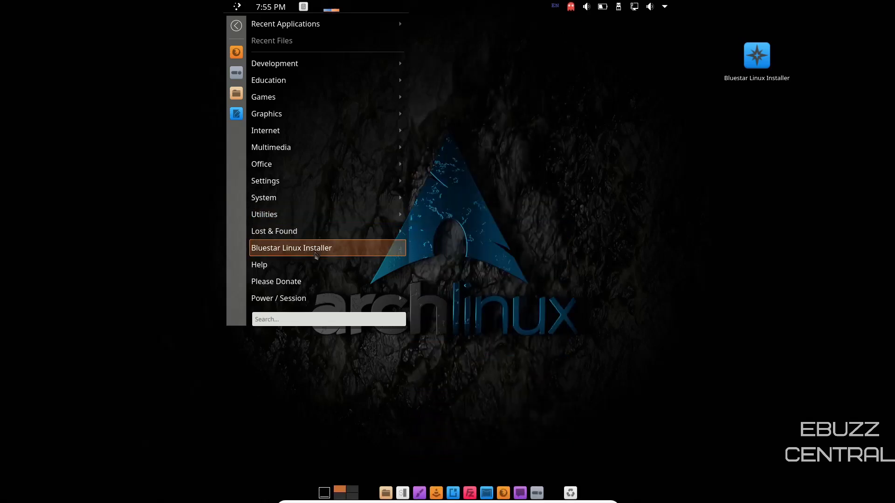
{"action": "mouse_move", "coordinate": [317, 285]}
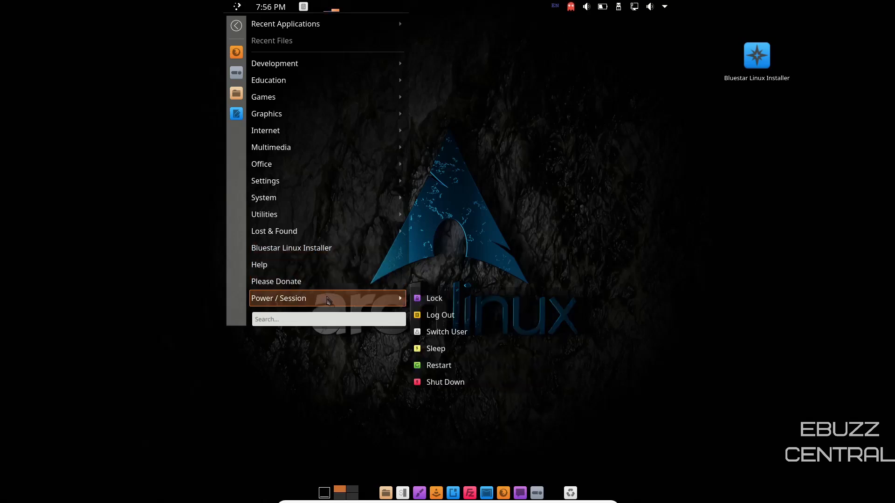
{"action": "mouse_move", "coordinate": [504, 109]}
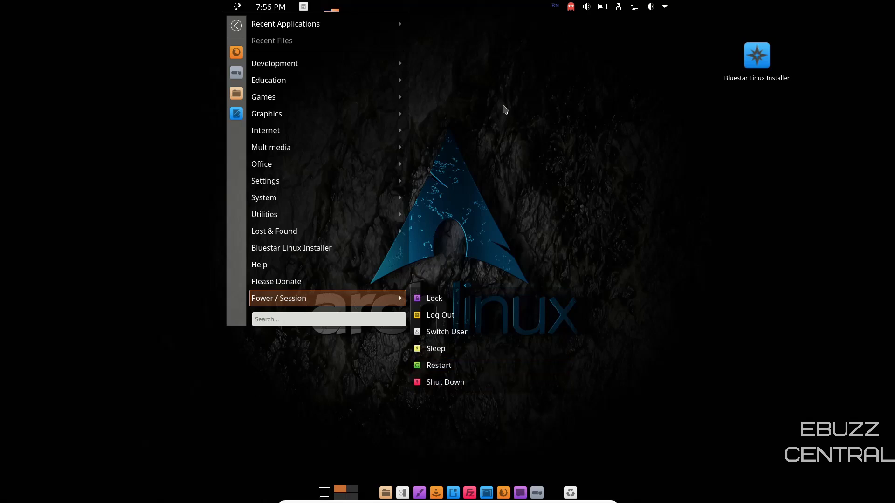